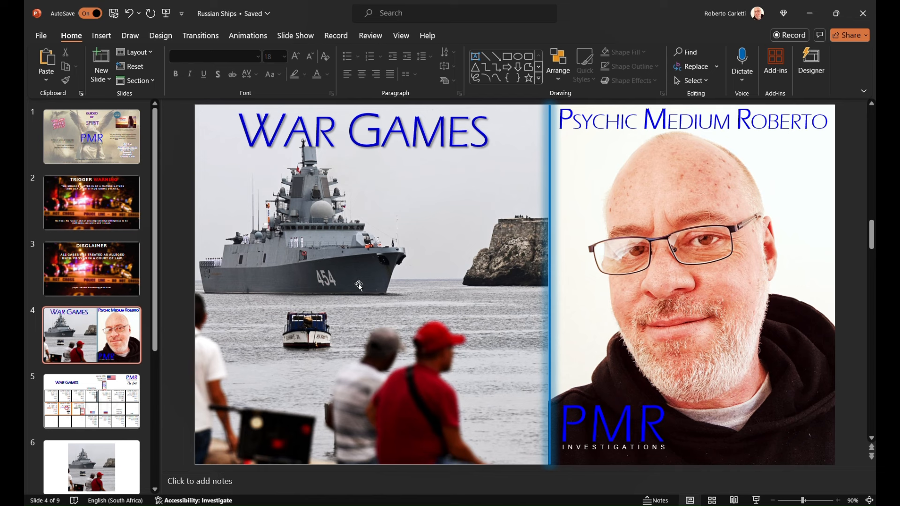
Browse the ship photo slides, then open slide 5 with the War Games date grid
{"action": "scroll", "scroll_direction": "down", "scroll_amount": 3}
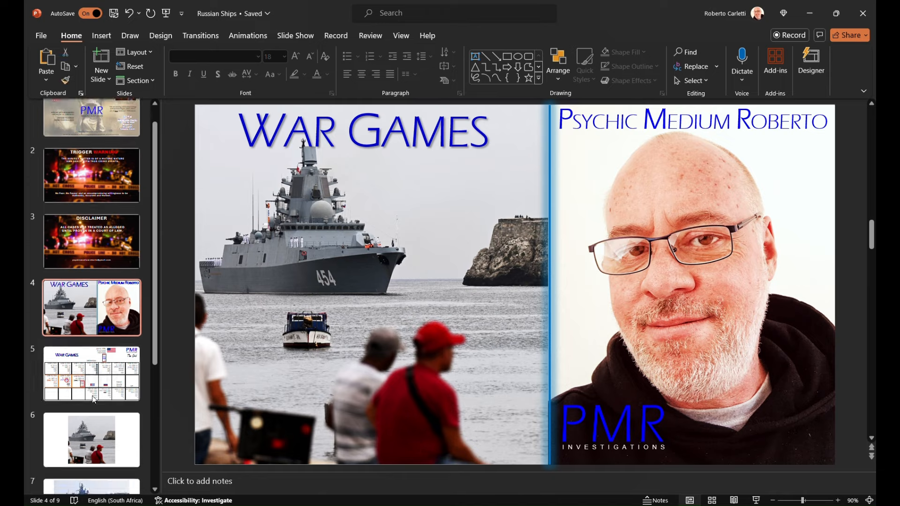
{"action": "left_click", "coordinate": [92, 371]}
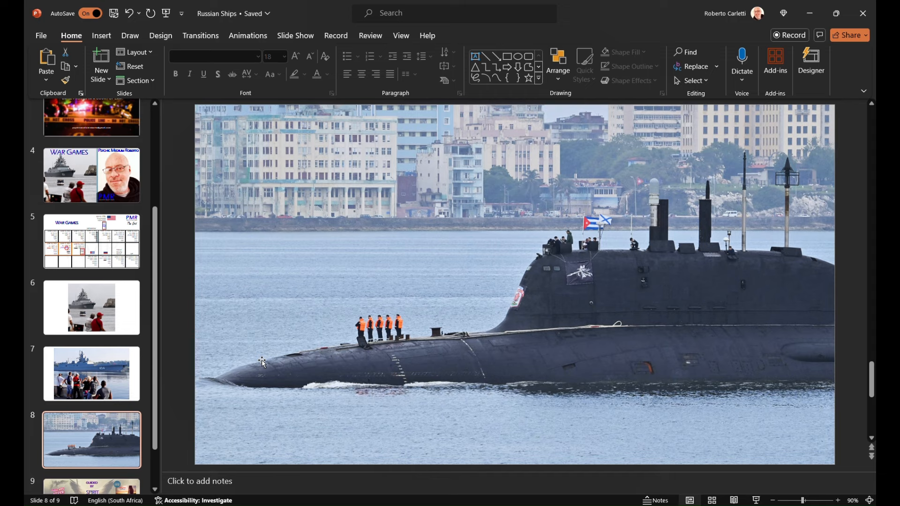
{"action": "mouse_move", "coordinate": [115, 315]}
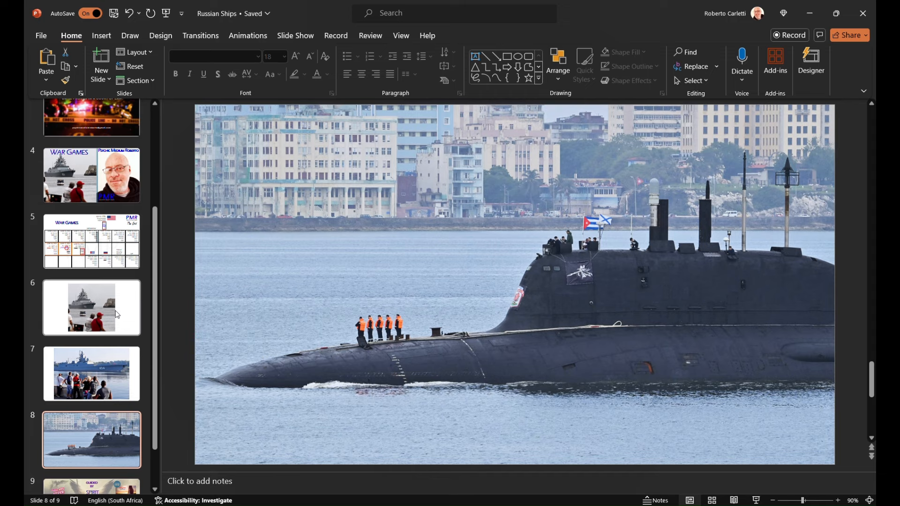
{"action": "left_click", "coordinate": [90, 376]}
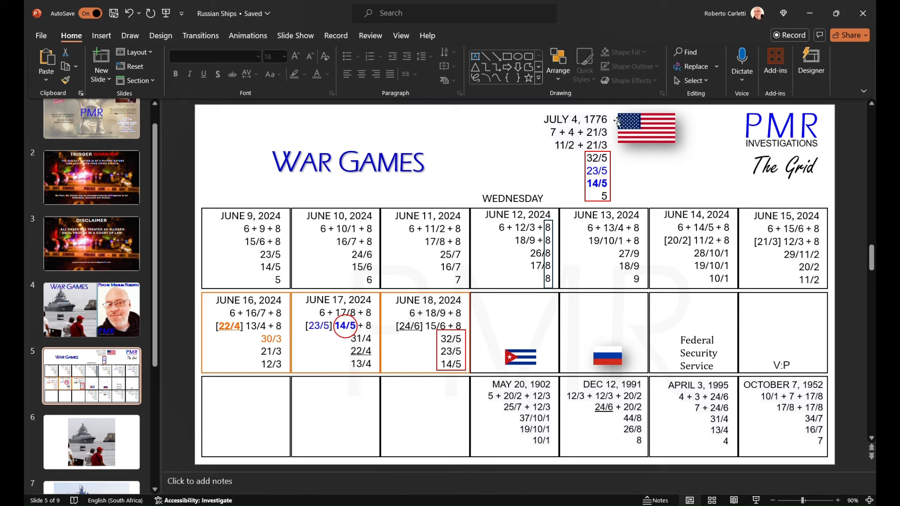
{"action": "mouse_move", "coordinate": [515, 366]}
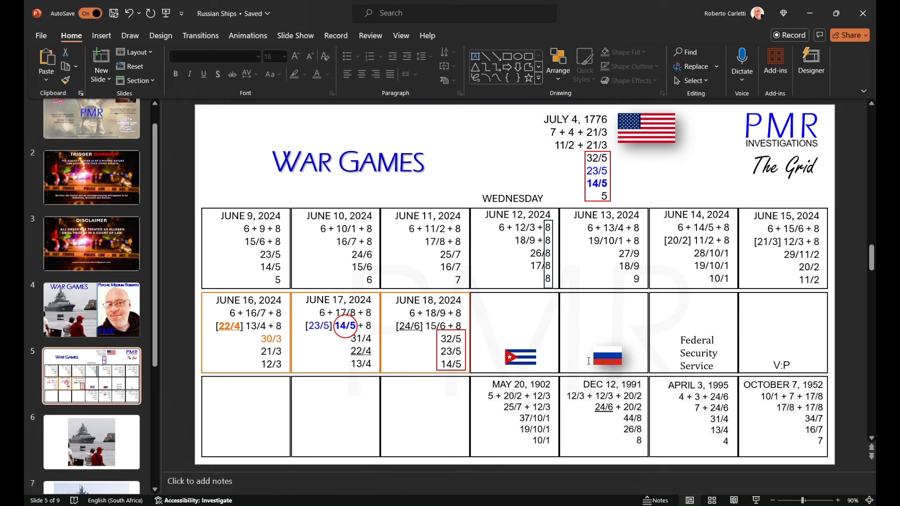
{"action": "mouse_move", "coordinate": [802, 378]}
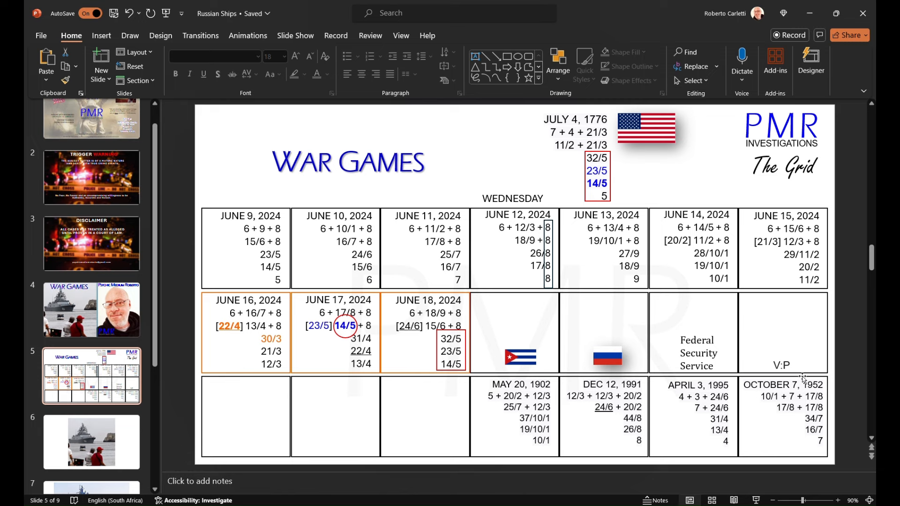
{"action": "mouse_move", "coordinate": [587, 363]}
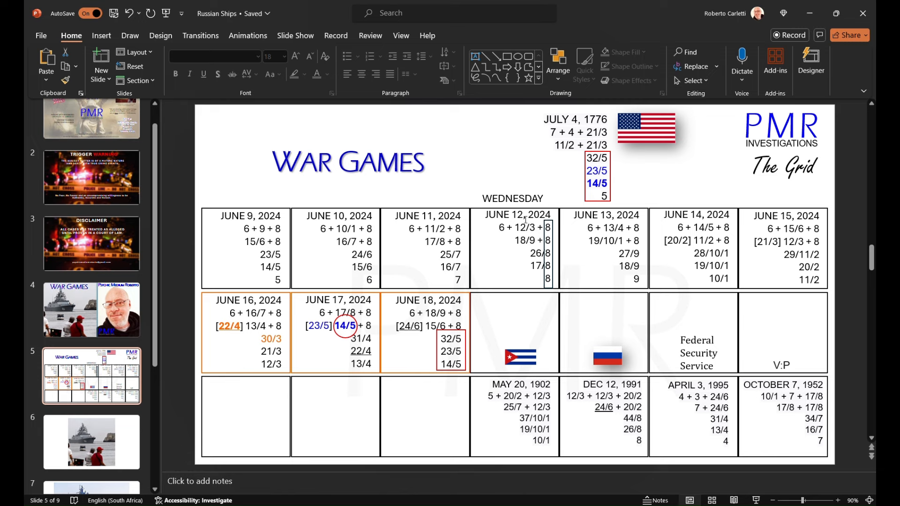
{"action": "mouse_move", "coordinate": [464, 276]}
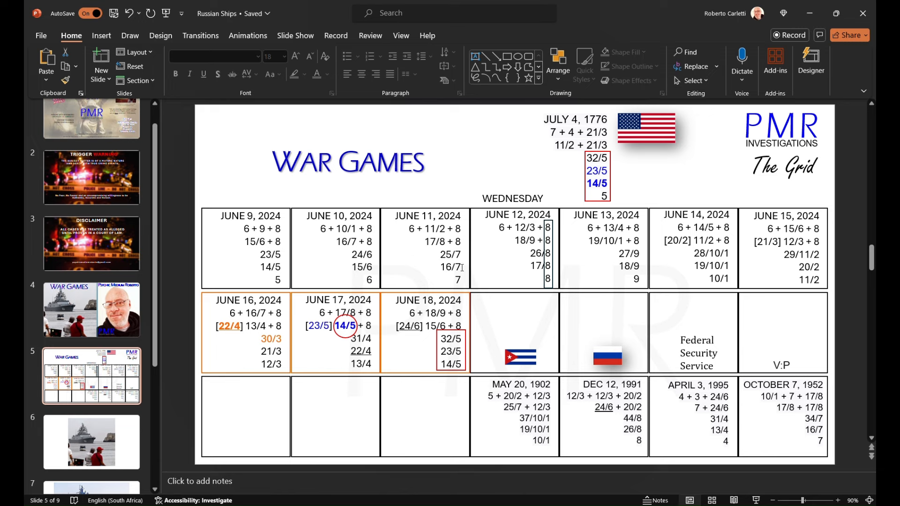
{"action": "mouse_move", "coordinate": [473, 251]}
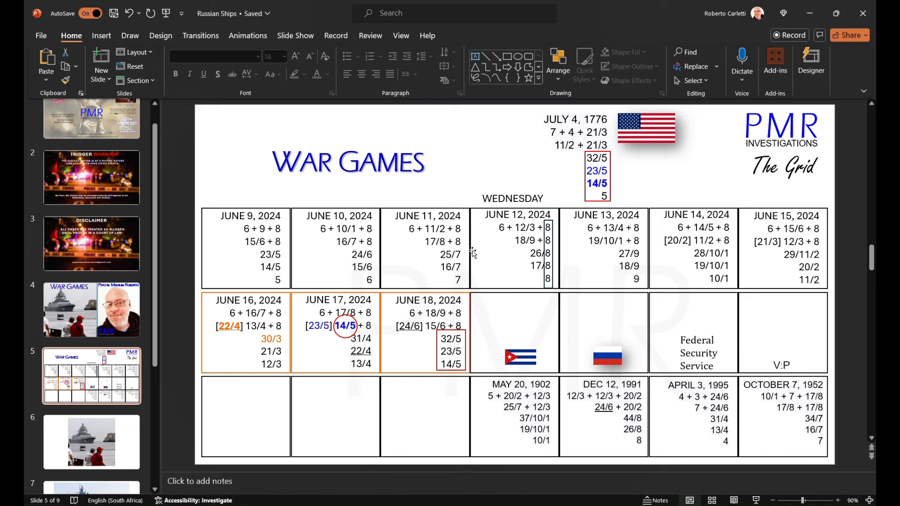
{"action": "mouse_move", "coordinate": [472, 255]}
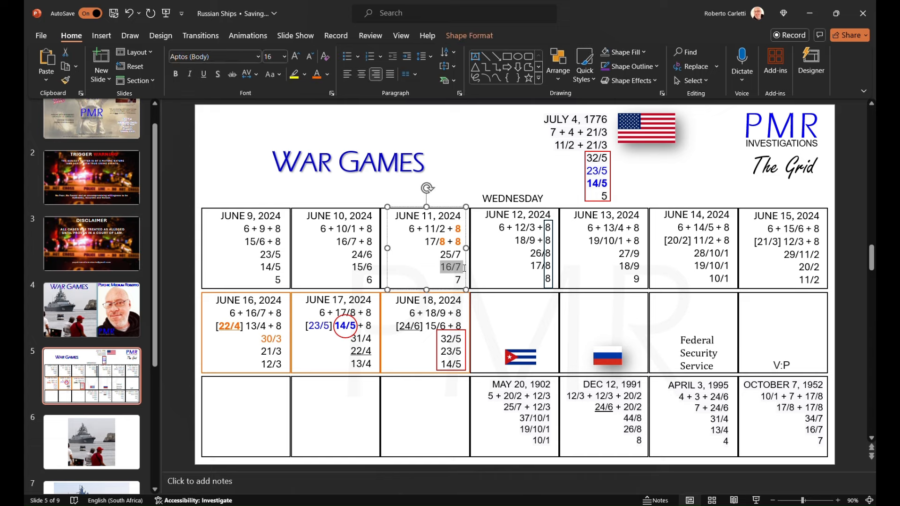
Underline 16/7 in the June 11 cell and deselect to review the formatting
{"action": "left_click", "coordinate": [202, 74]}
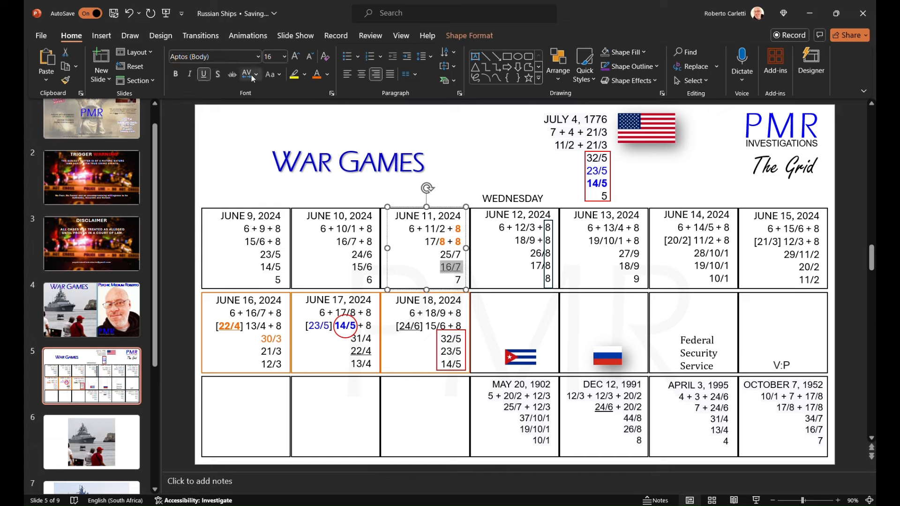
{"action": "left_click", "coordinate": [184, 246]}
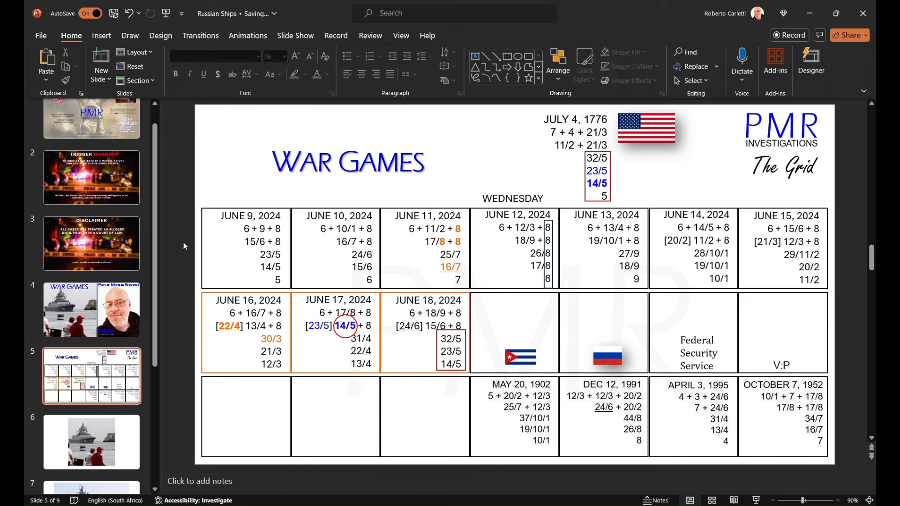
{"action": "mouse_move", "coordinate": [636, 460]}
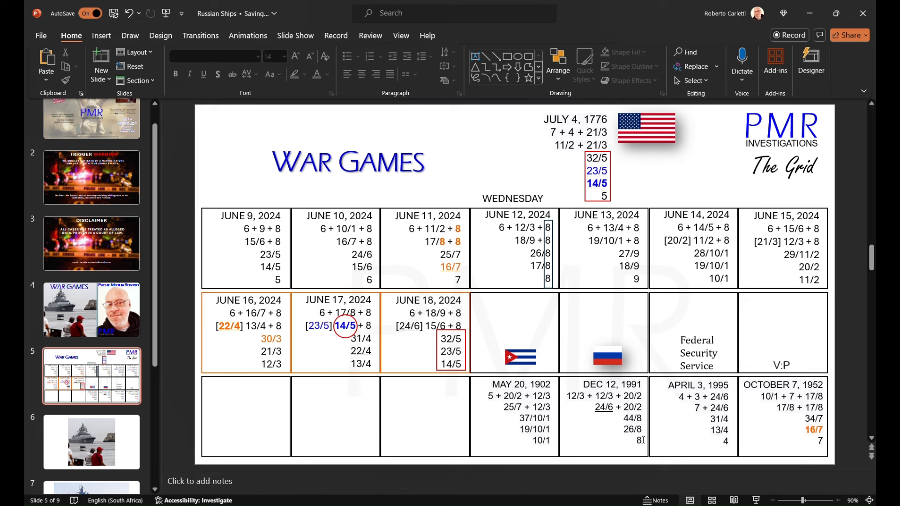
{"action": "mouse_move", "coordinate": [664, 430]}
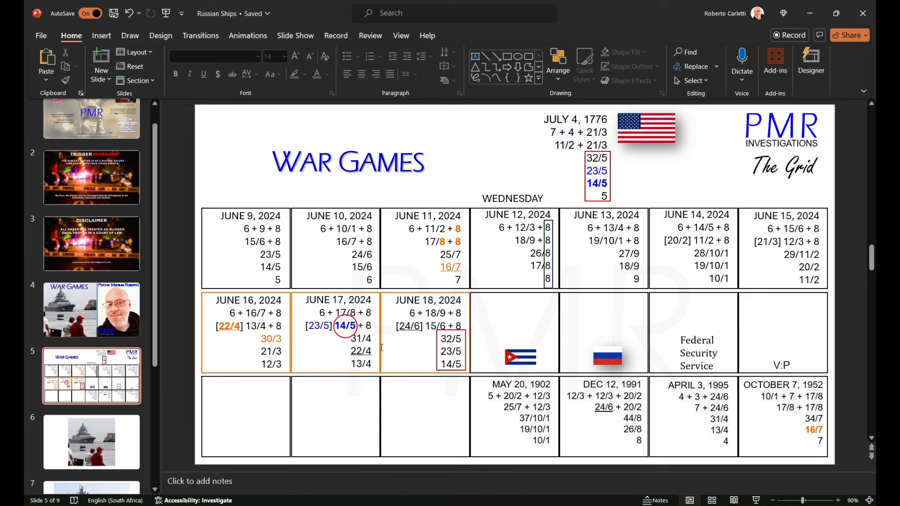
{"action": "mouse_move", "coordinate": [437, 234]}
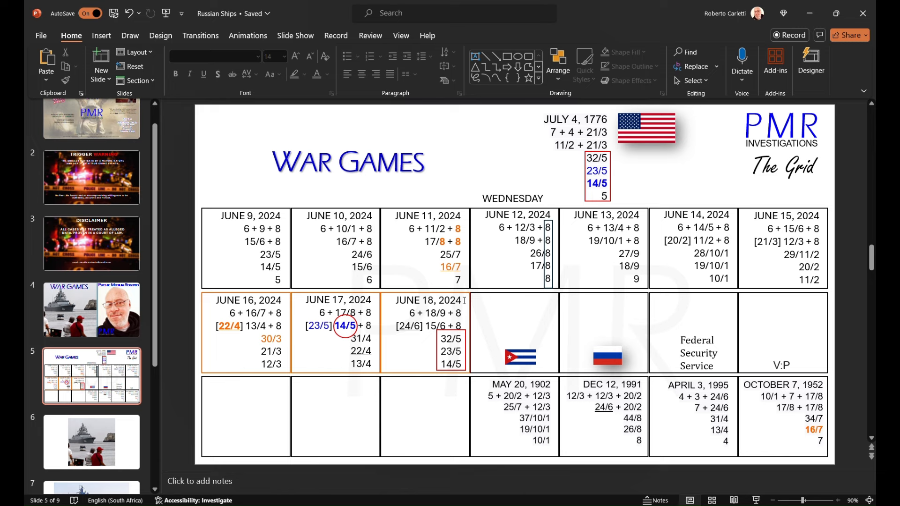
{"action": "mouse_move", "coordinate": [527, 205]}
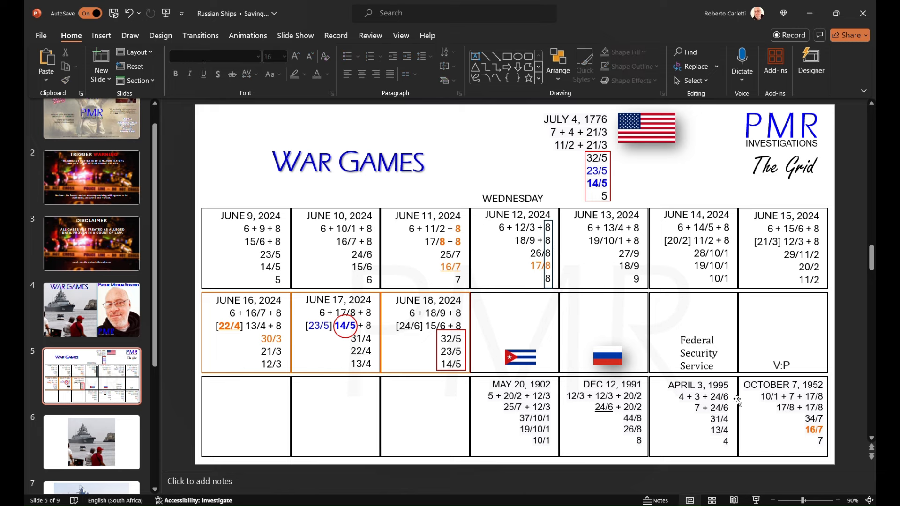
{"action": "mouse_move", "coordinate": [778, 411]}
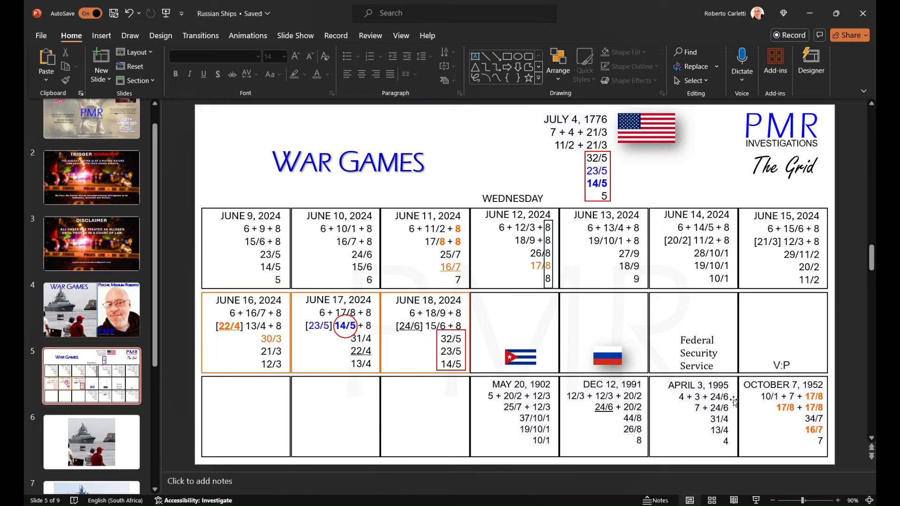
{"action": "mouse_move", "coordinate": [371, 275]}
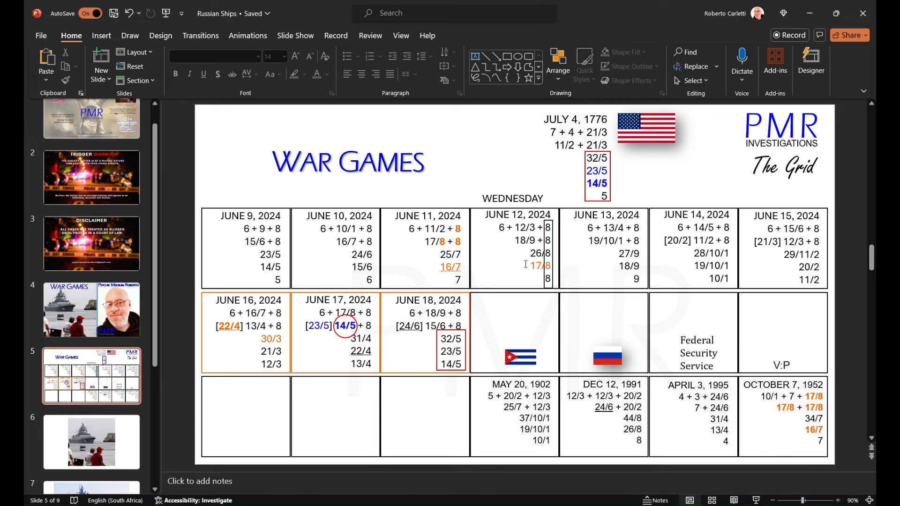
{"action": "mouse_move", "coordinate": [521, 269]}
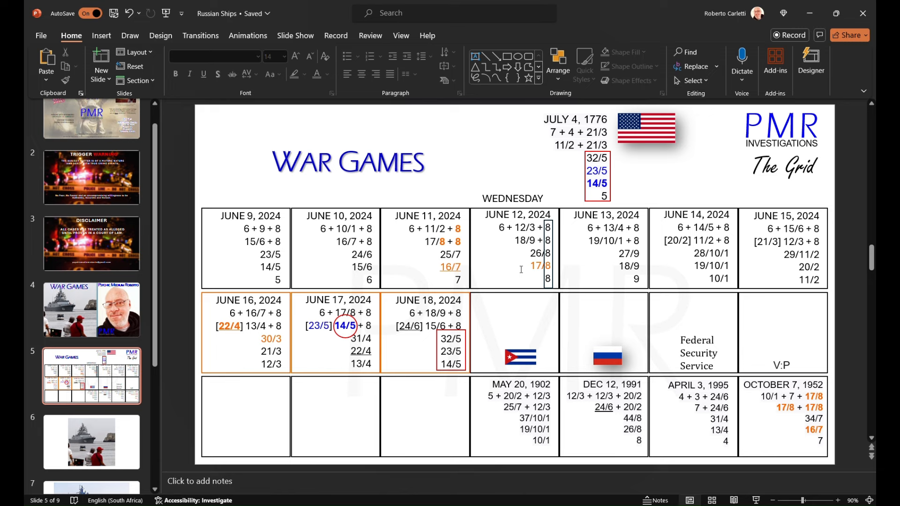
{"action": "mouse_move", "coordinate": [524, 205]}
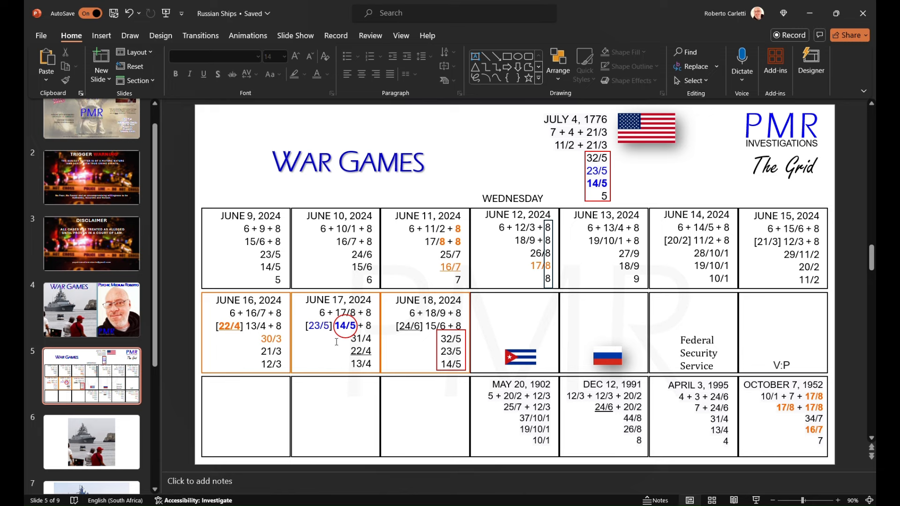
{"action": "mouse_move", "coordinate": [366, 300]}
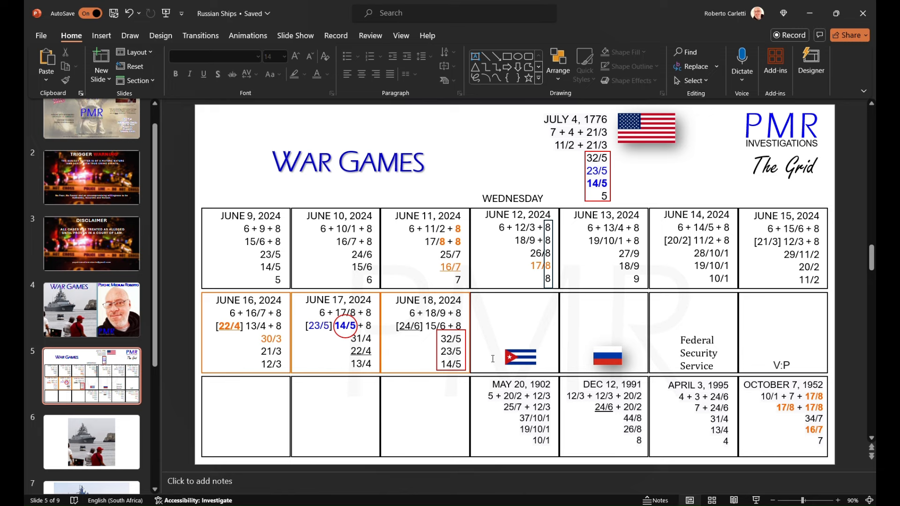
{"action": "mouse_move", "coordinate": [513, 293]}
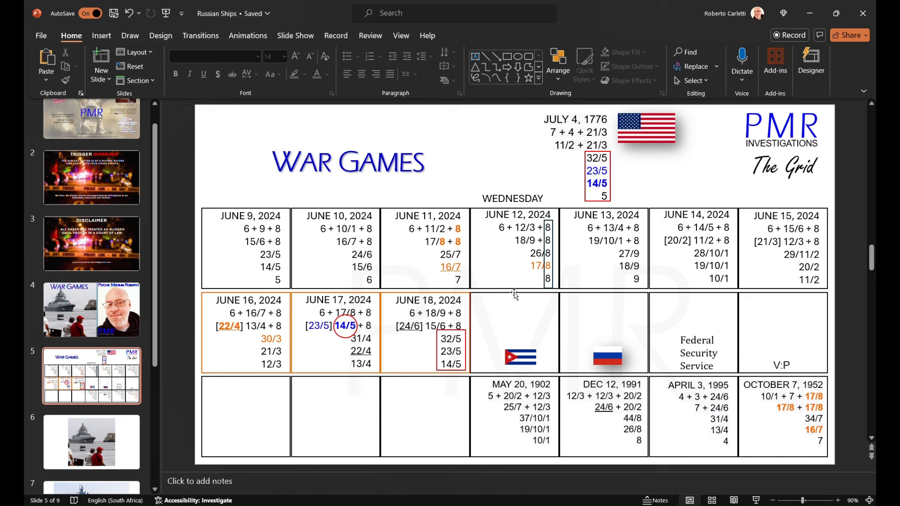
{"action": "mouse_move", "coordinate": [722, 189]}
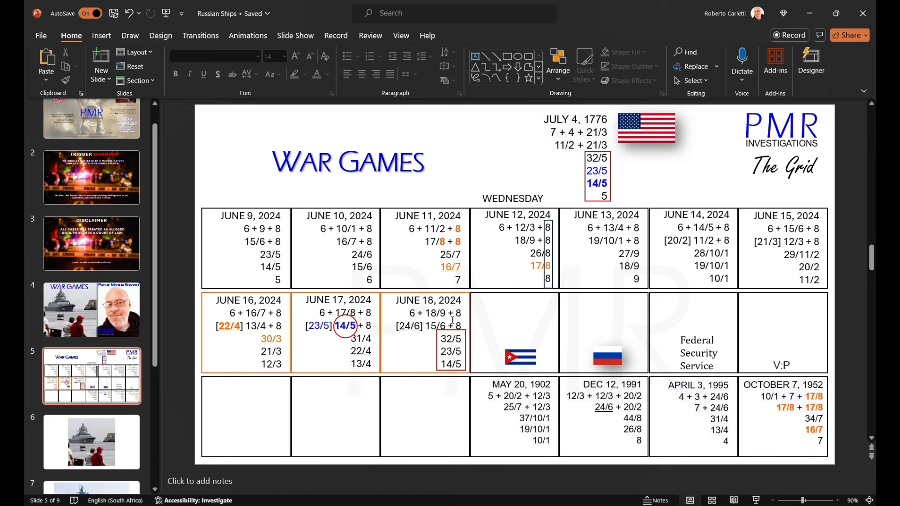
{"action": "mouse_move", "coordinate": [535, 228]}
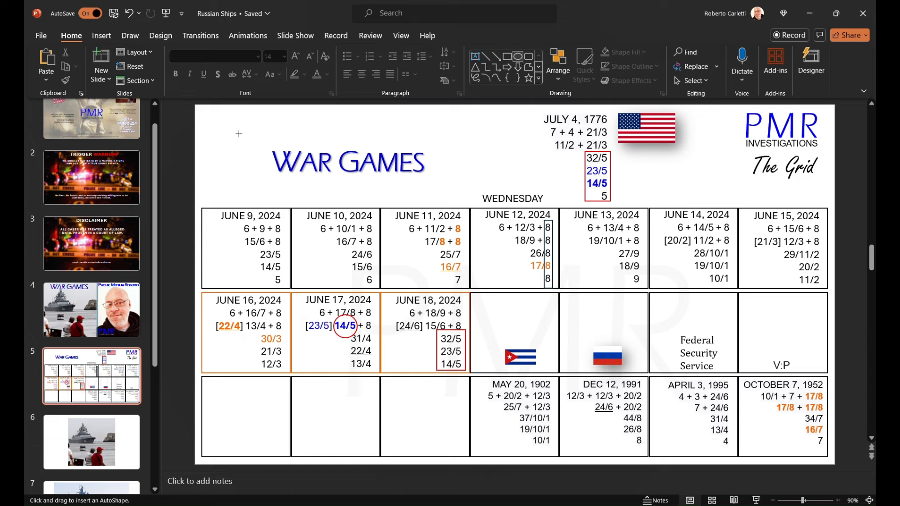
Draw an outline-only circle over 22/4 in the June 16 cell, then select that figure
{"action": "left_click_drag", "start_coordinate": [239, 134], "coordinate": [258, 182]}
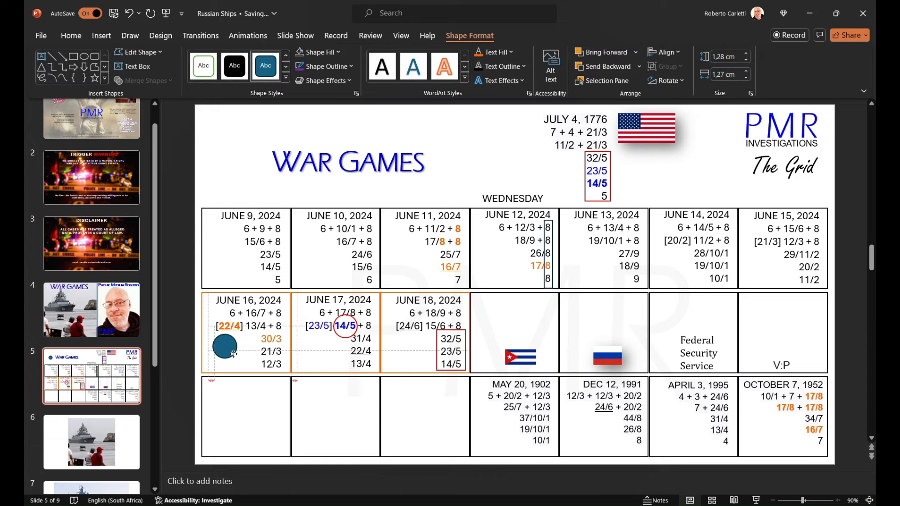
{"action": "left_click_drag", "start_coordinate": [224, 345], "coordinate": [228, 334]}
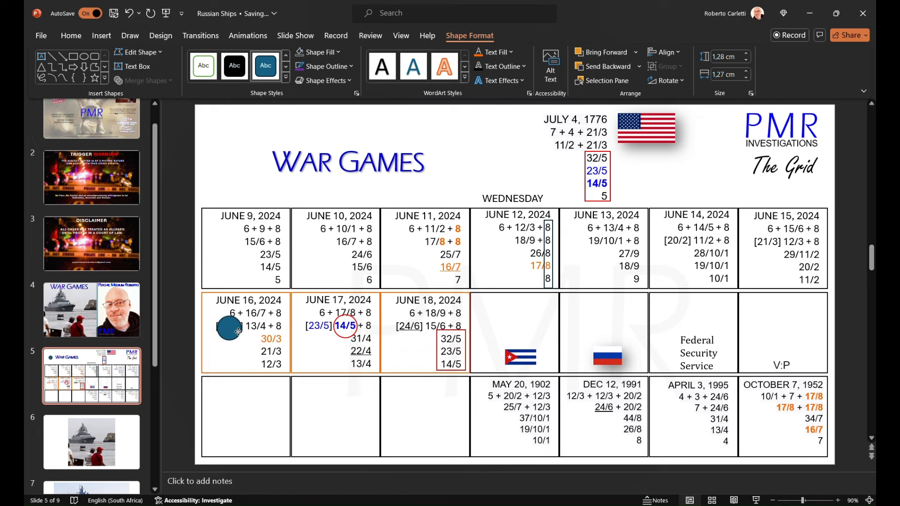
{"action": "left_click", "coordinate": [229, 330]}
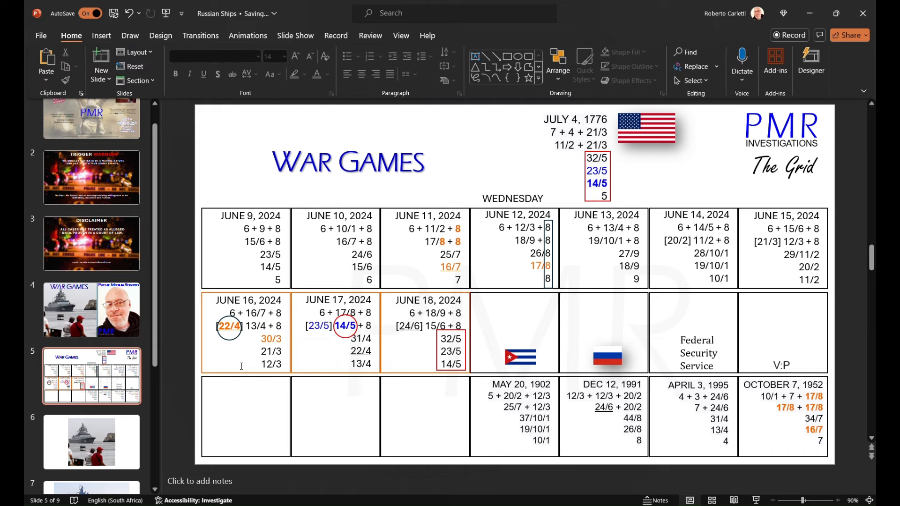
{"action": "left_click", "coordinate": [229, 326]}
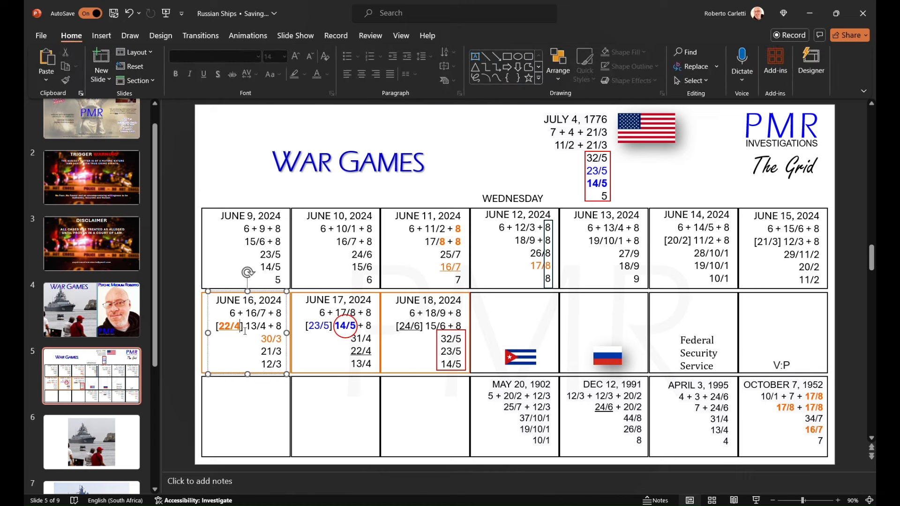
{"action": "double_click", "coordinate": [229, 326]}
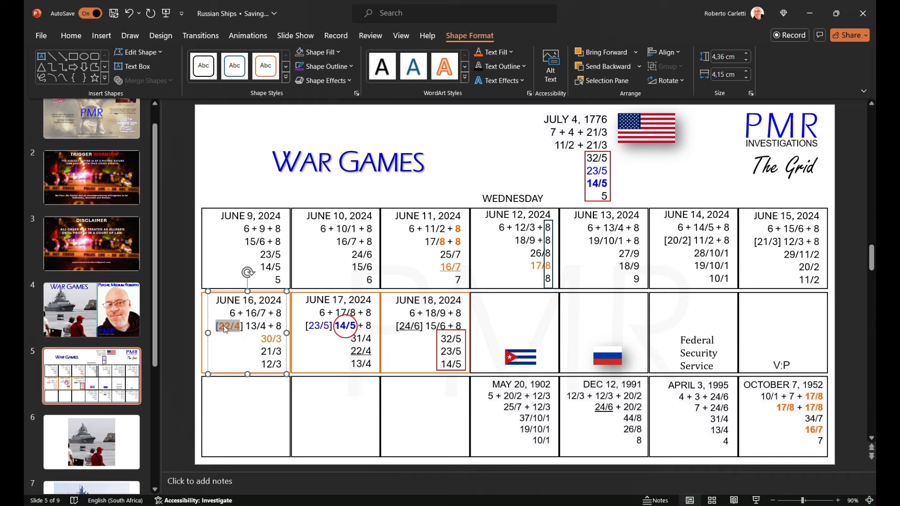
{"action": "mouse_move", "coordinate": [281, 210]}
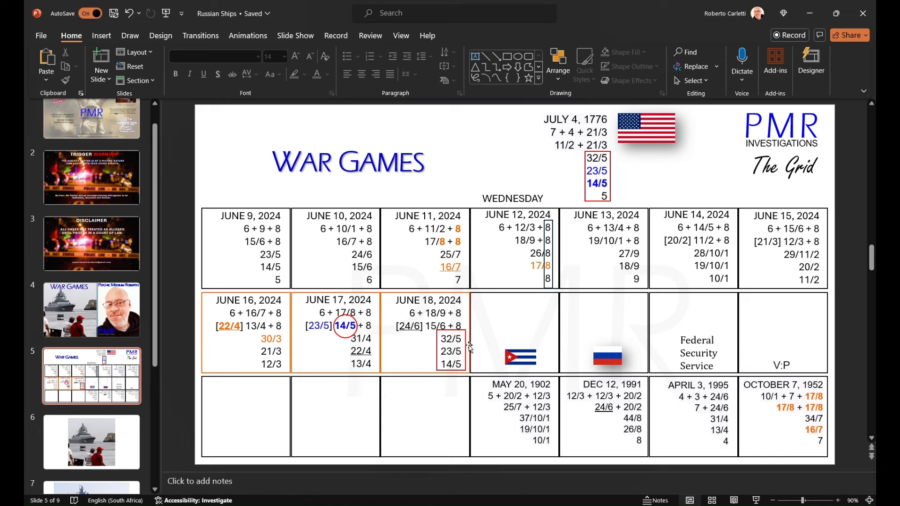
{"action": "mouse_move", "coordinate": [298, 377]}
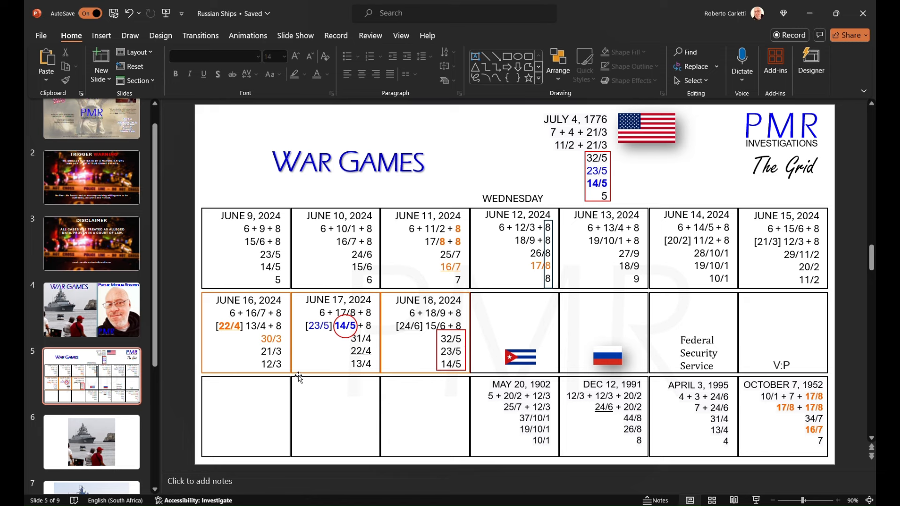
{"action": "mouse_move", "coordinate": [255, 340]}
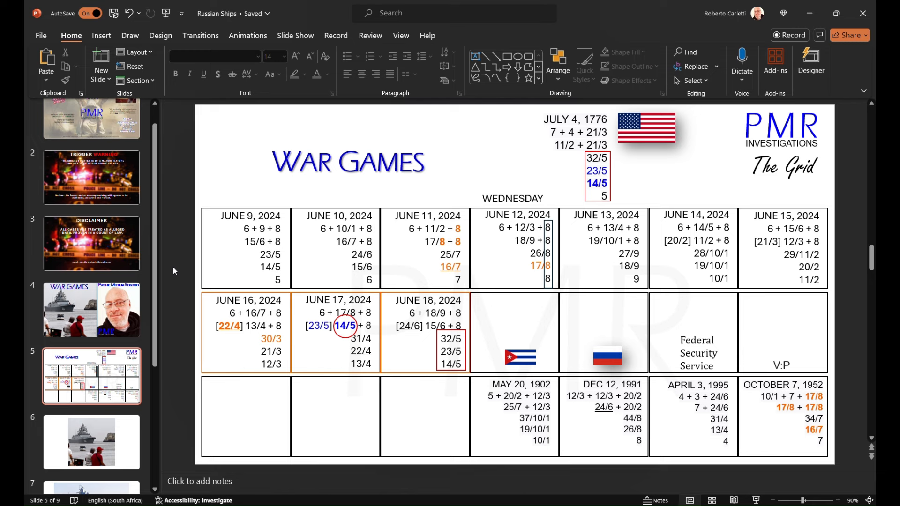
{"action": "mouse_move", "coordinate": [234, 350]}
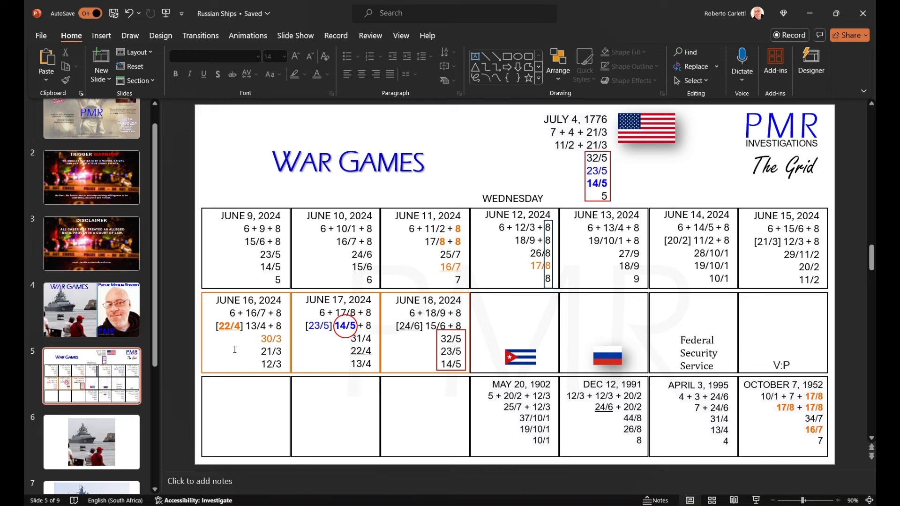
{"action": "mouse_move", "coordinate": [232, 349]}
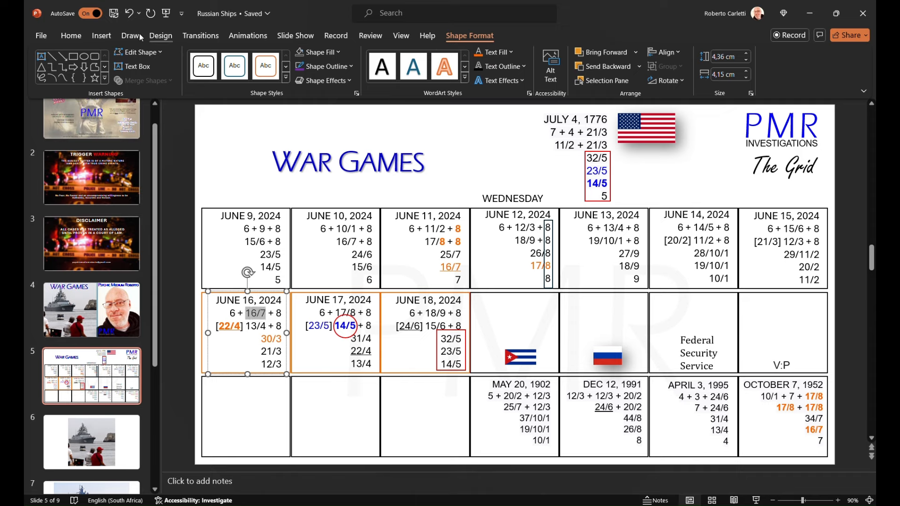
Bring back the Home tab's text formatting options
{"action": "left_click", "coordinate": [72, 35]}
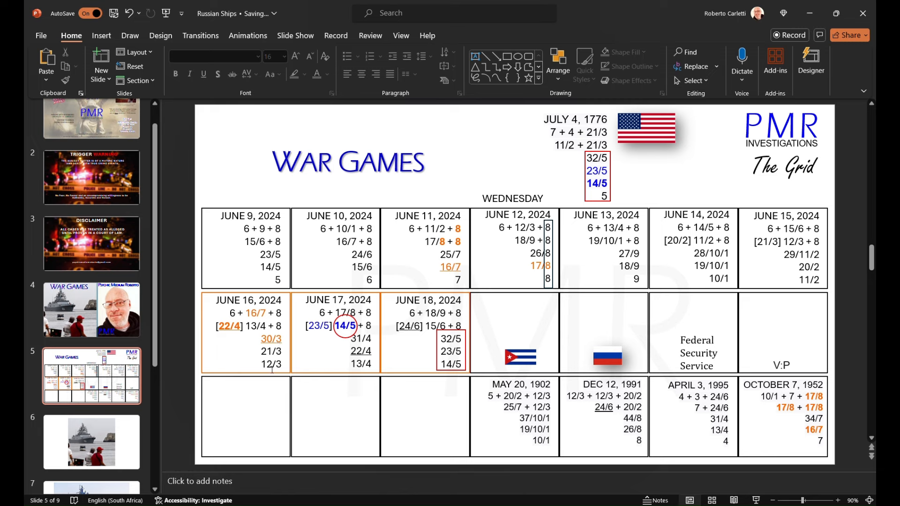
{"action": "mouse_move", "coordinate": [269, 384]}
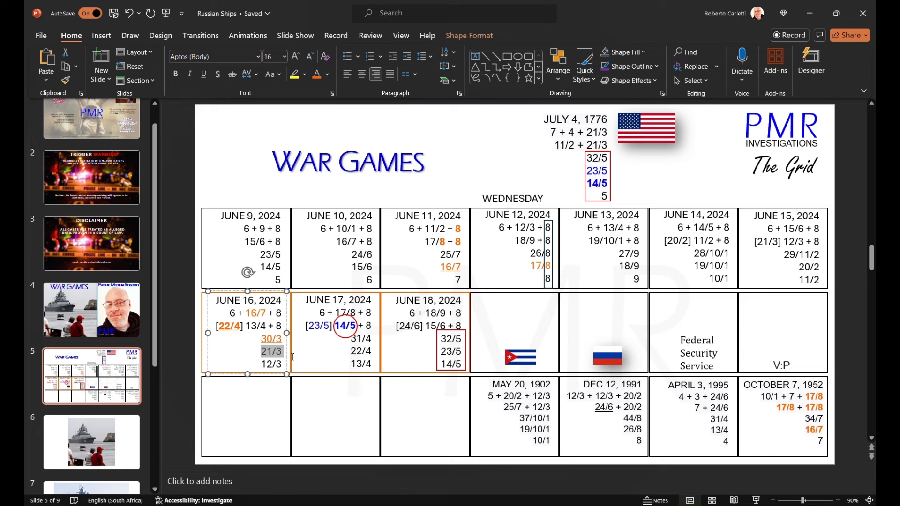
{"action": "mouse_move", "coordinate": [294, 289]}
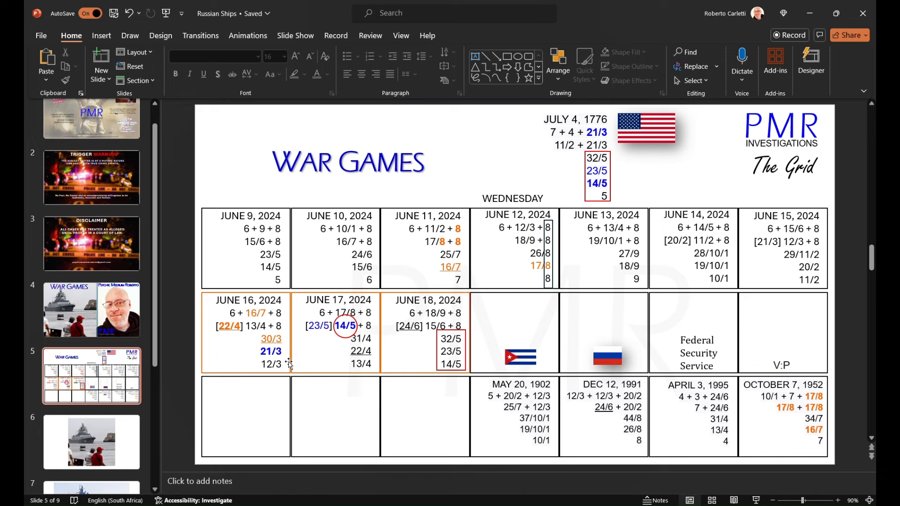
{"action": "mouse_move", "coordinate": [297, 380]}
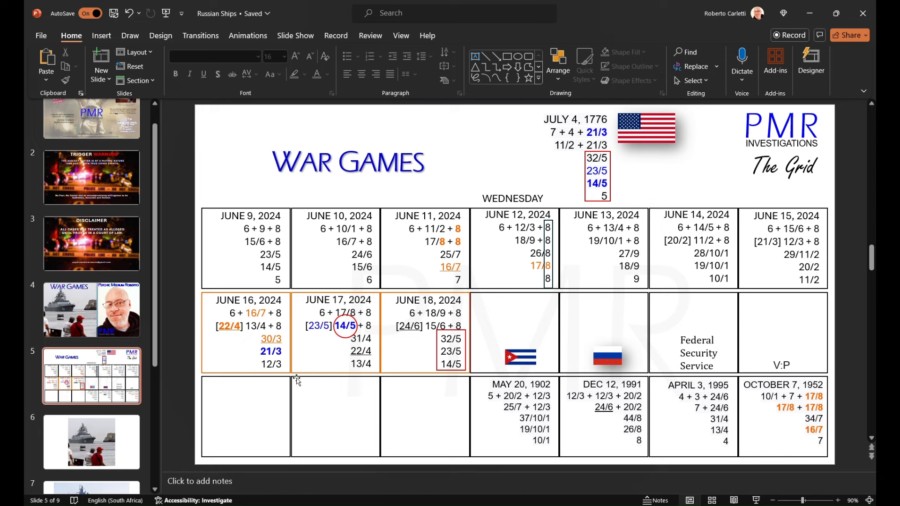
{"action": "mouse_move", "coordinate": [315, 382]}
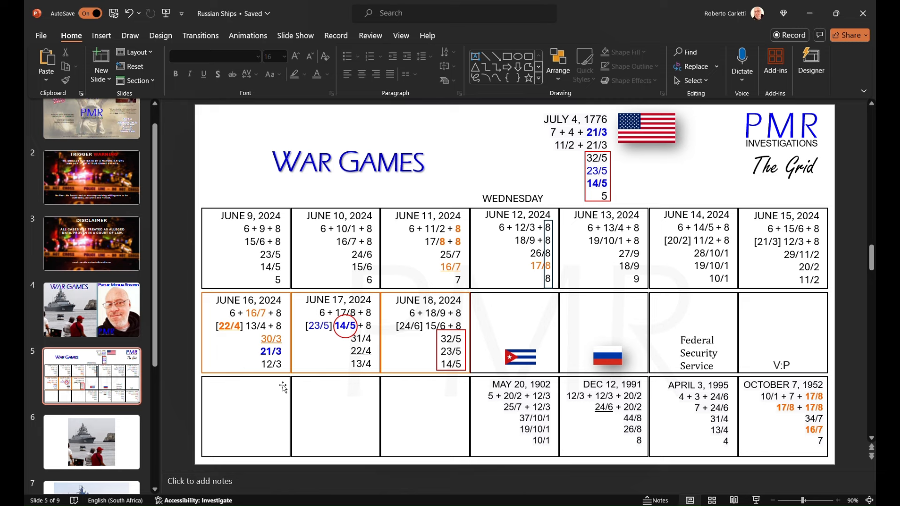
{"action": "mouse_move", "coordinate": [281, 399]}
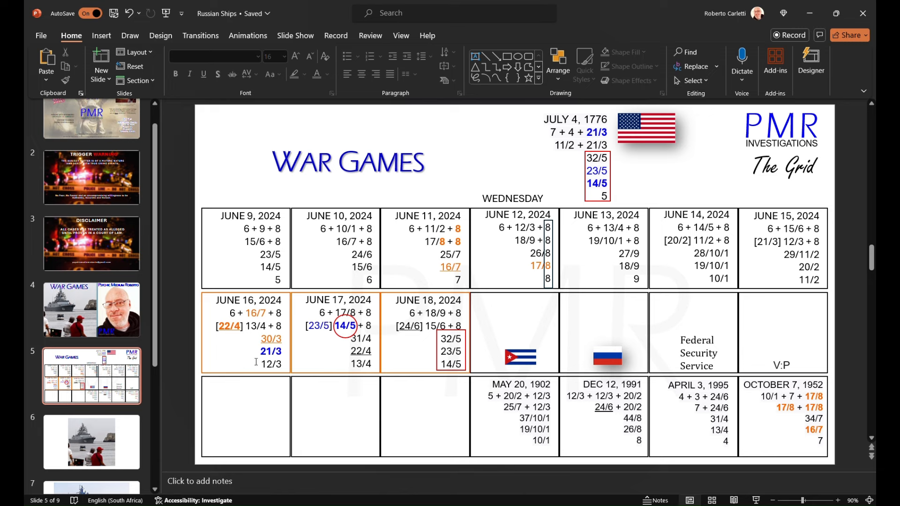
{"action": "mouse_move", "coordinate": [267, 382]}
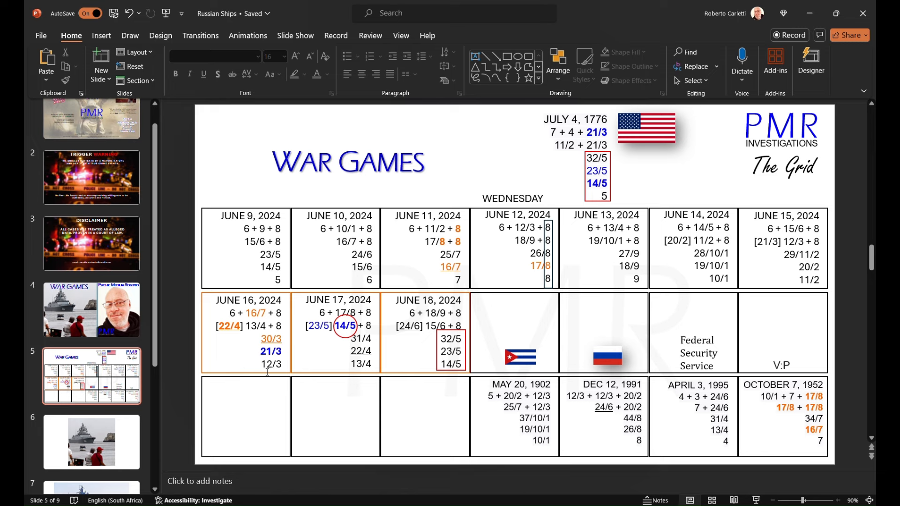
{"action": "mouse_move", "coordinate": [265, 371]}
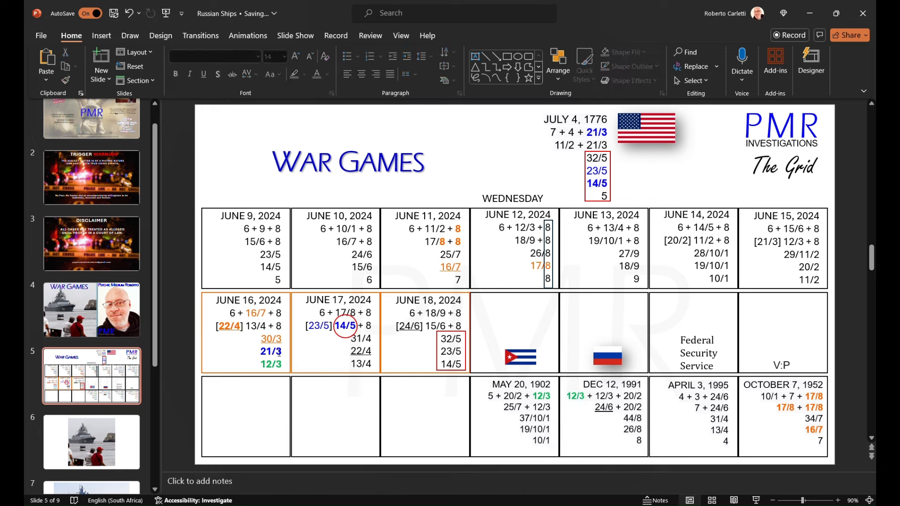
{"action": "mouse_move", "coordinate": [340, 403]}
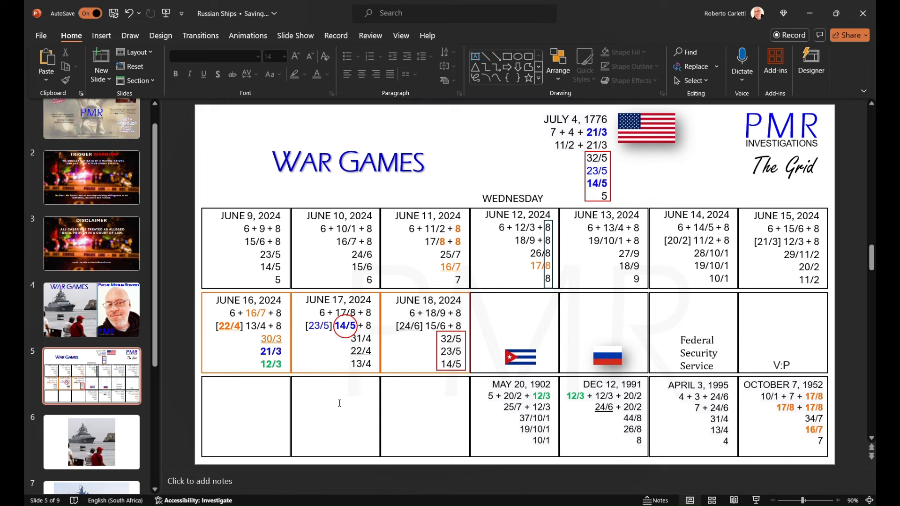
Underline 13/4 in June 16, and give 17/8 in June 17 orange bold
{"action": "left_click", "coordinate": [247, 332]}
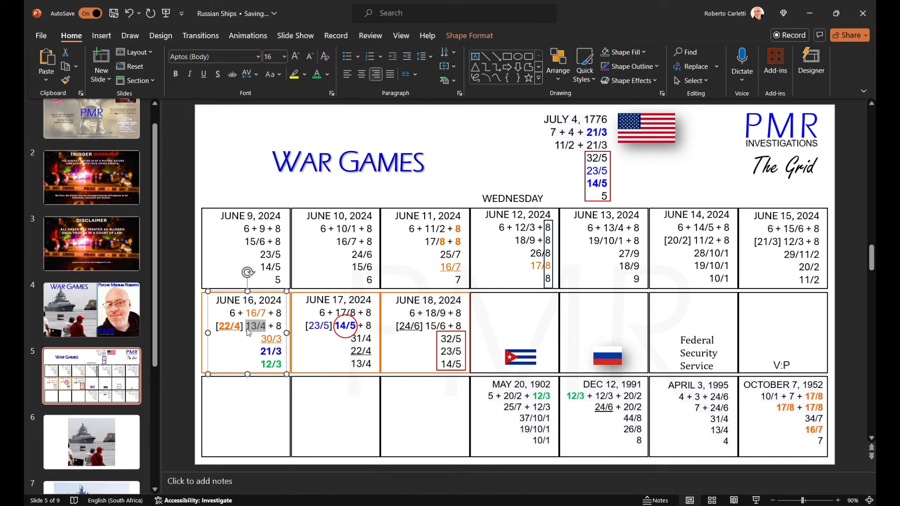
{"action": "left_click", "coordinate": [203, 74]}
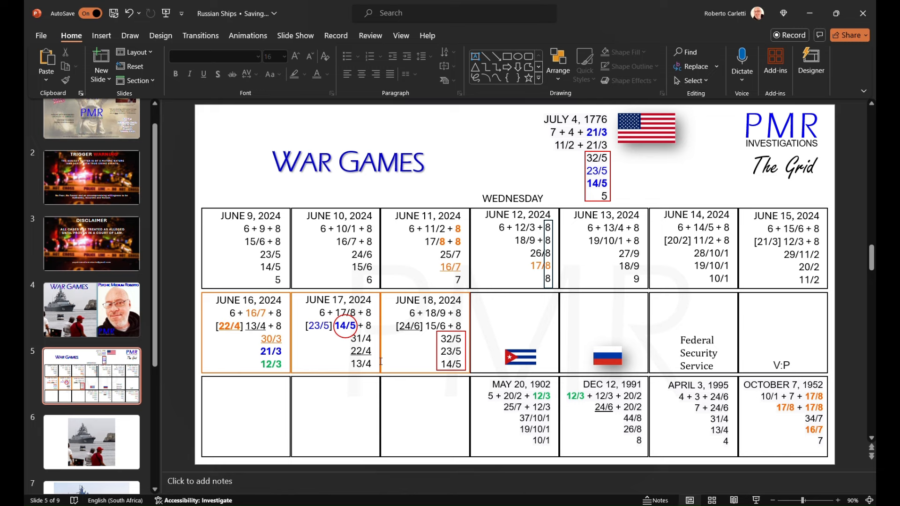
{"action": "mouse_move", "coordinate": [378, 361]}
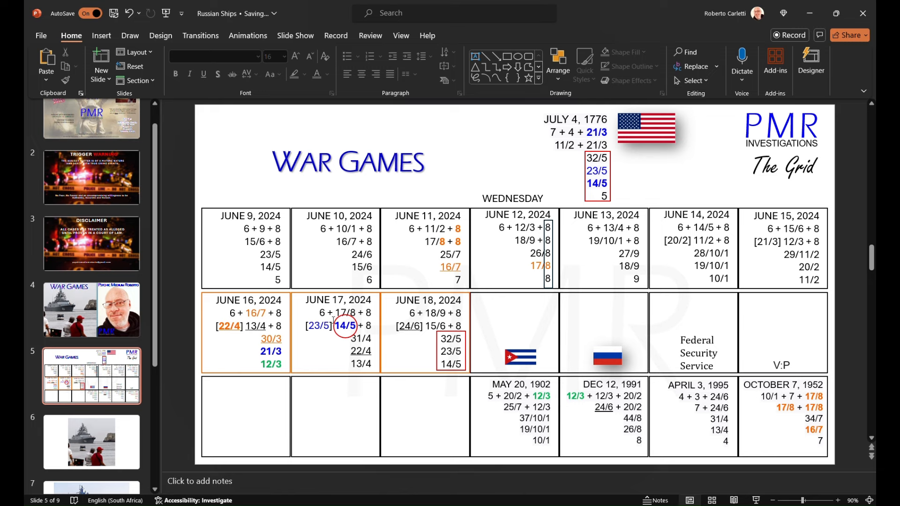
{"action": "left_click", "coordinate": [338, 333]}
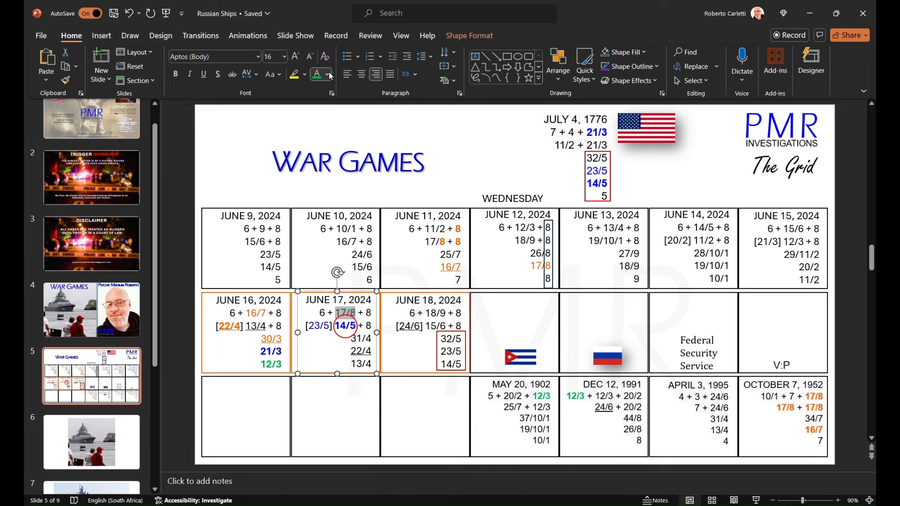
{"action": "left_click", "coordinate": [347, 196]}
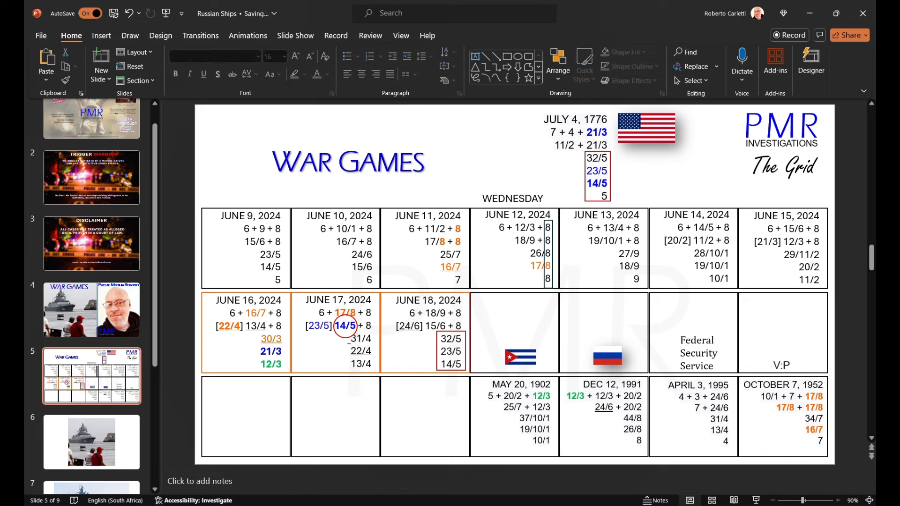
{"action": "left_click", "coordinate": [345, 326]}
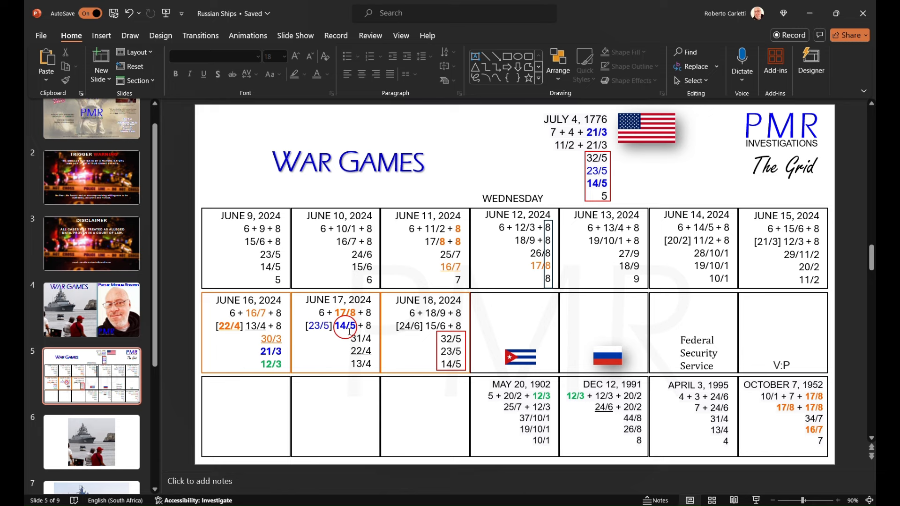
{"action": "mouse_move", "coordinate": [346, 343]}
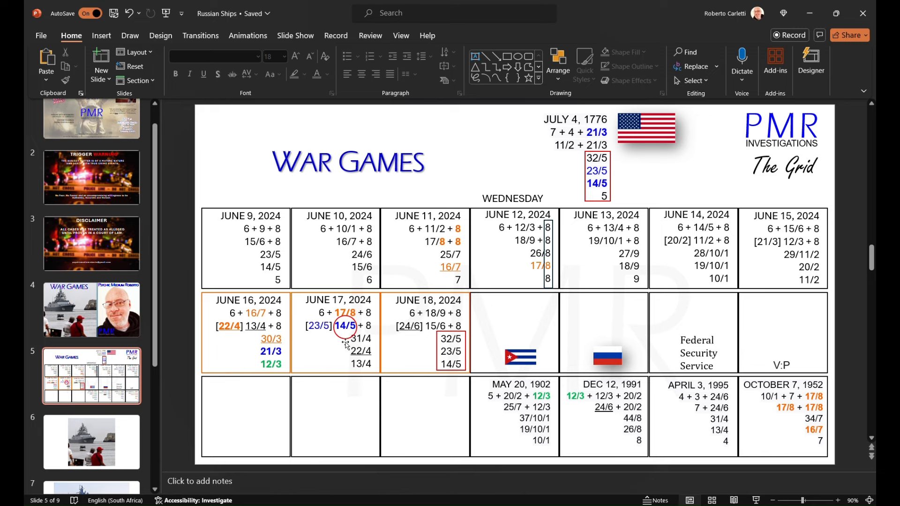
{"action": "mouse_move", "coordinate": [614, 145]}
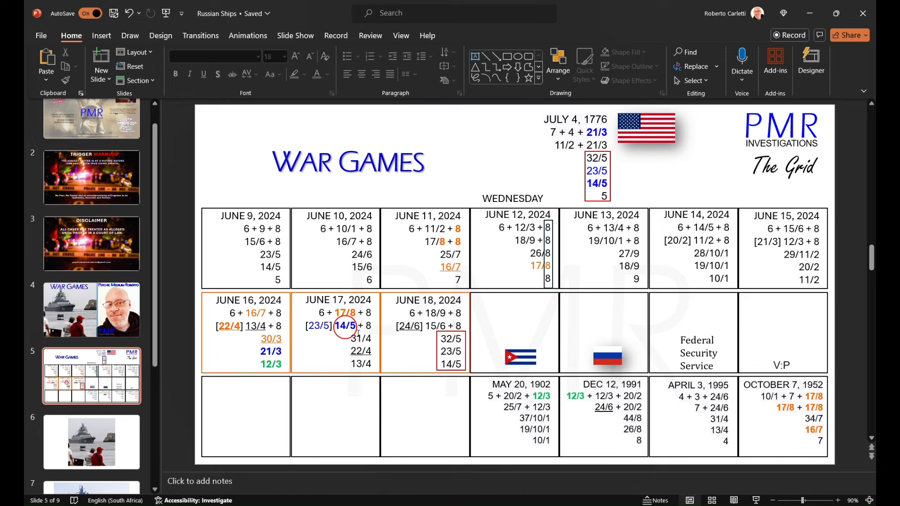
{"action": "mouse_move", "coordinate": [557, 105]}
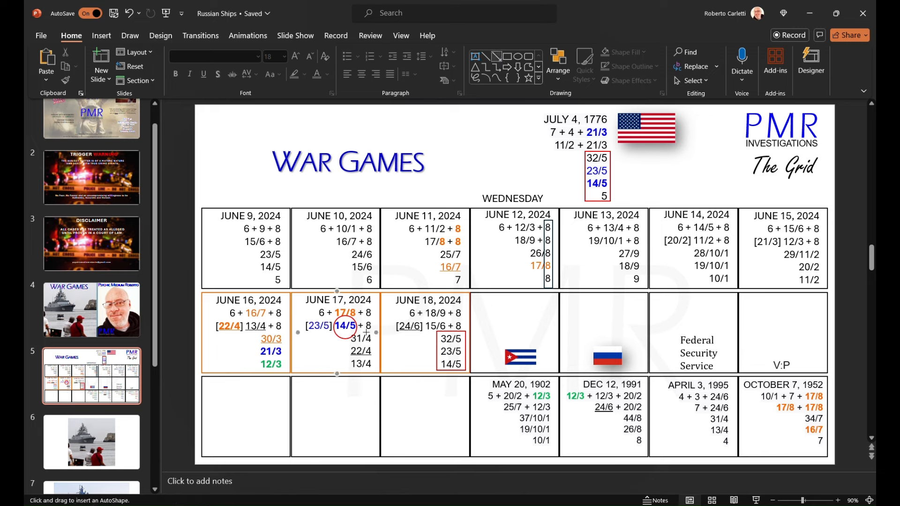
Draw a blue arrow from the circled 14/5 up to the boxed 14/5
{"action": "left_click_drag", "start_coordinate": [364, 332], "coordinate": [502, 260]}
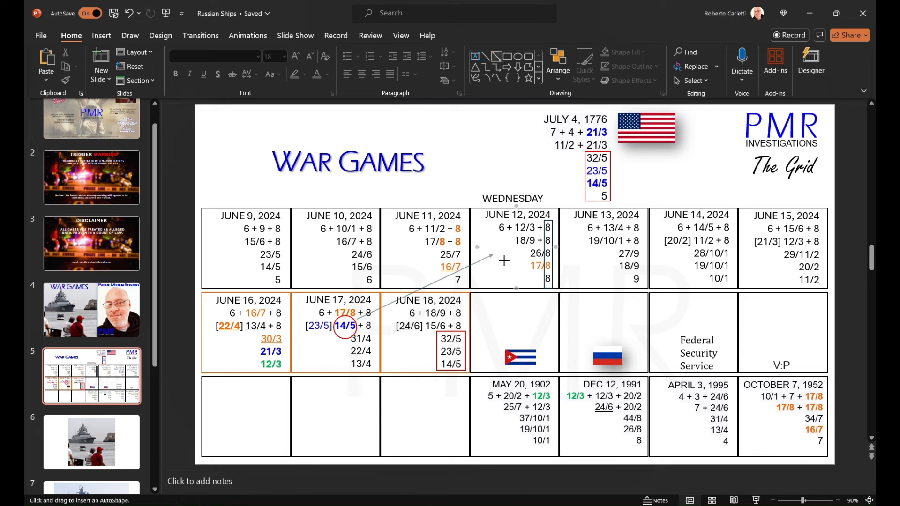
{"action": "left_click_drag", "start_coordinate": [504, 260], "coordinate": [596, 194]}
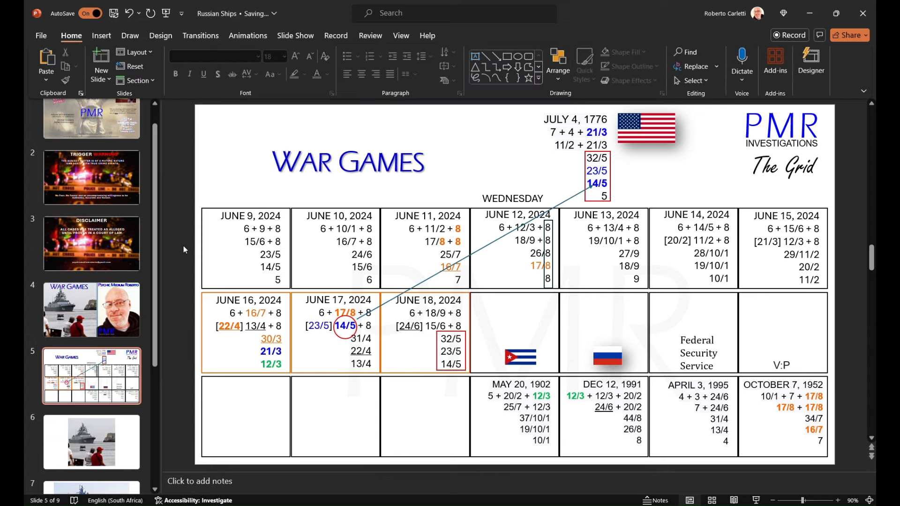
{"action": "left_click", "coordinate": [586, 197]}
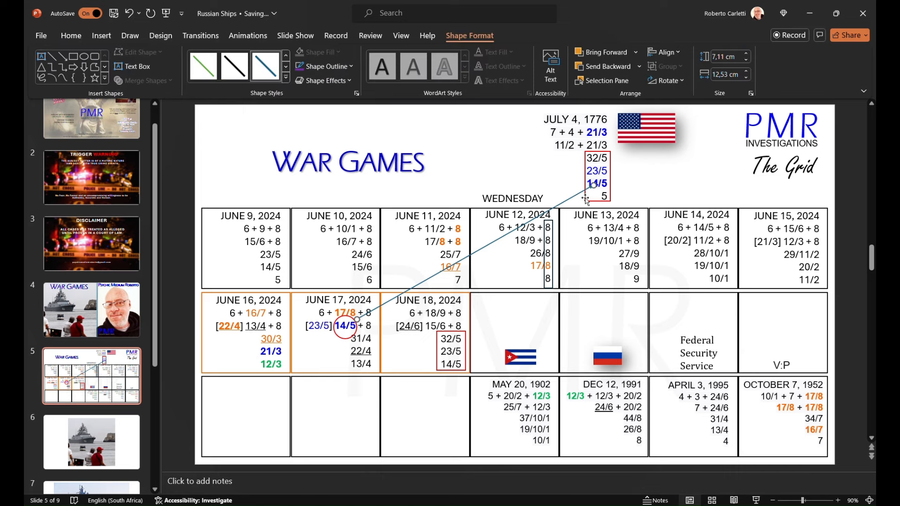
{"action": "left_click_drag", "start_coordinate": [586, 199], "coordinate": [582, 189]}
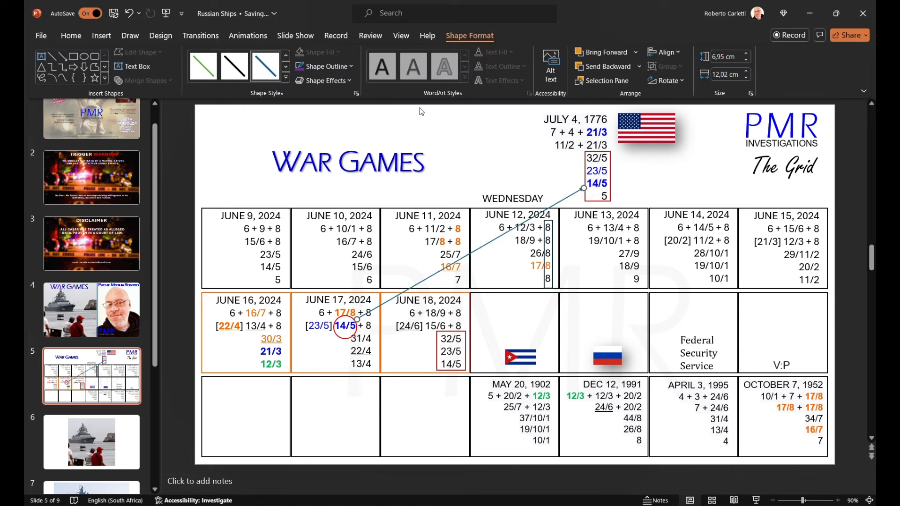
{"action": "left_click", "coordinate": [320, 66]}
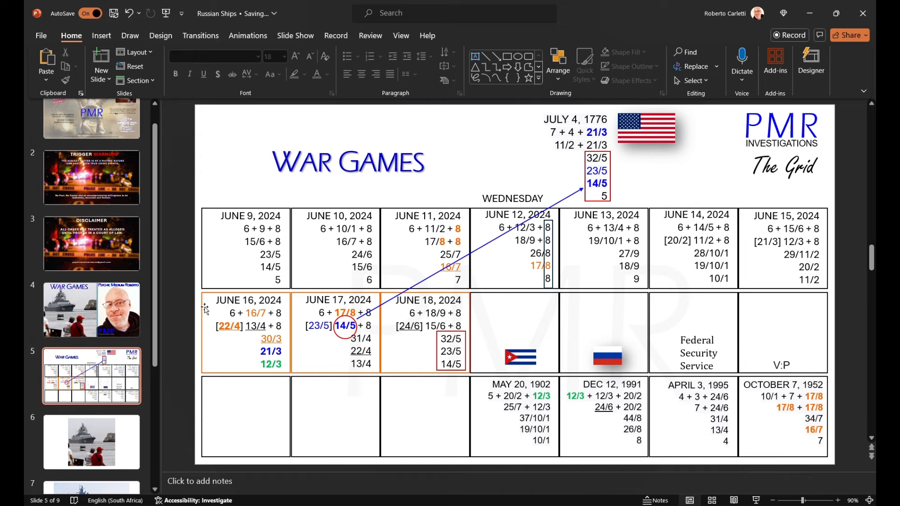
{"action": "left_click", "coordinate": [102, 36]}
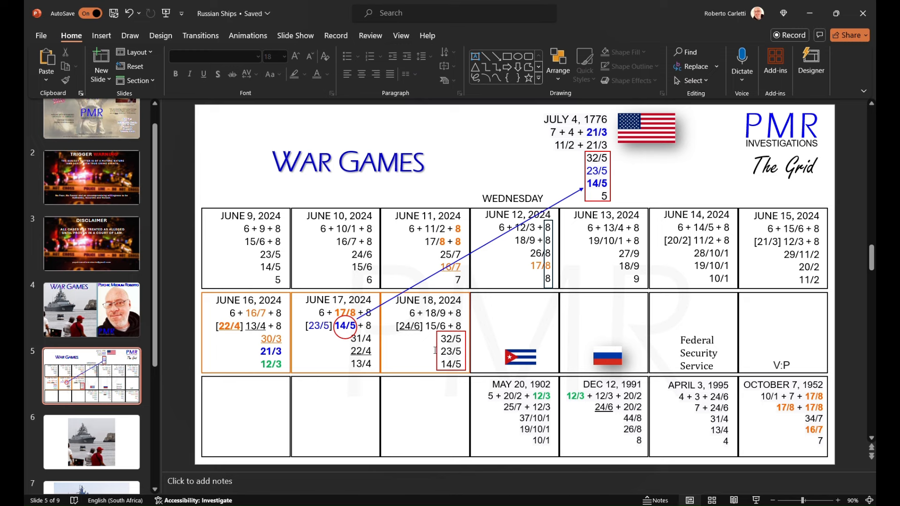
{"action": "mouse_move", "coordinate": [360, 417]}
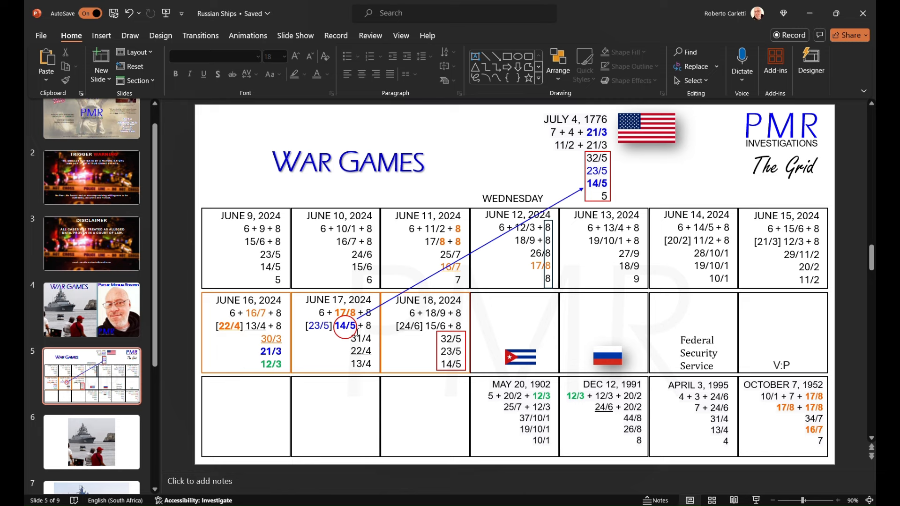
{"action": "mouse_move", "coordinate": [375, 343]}
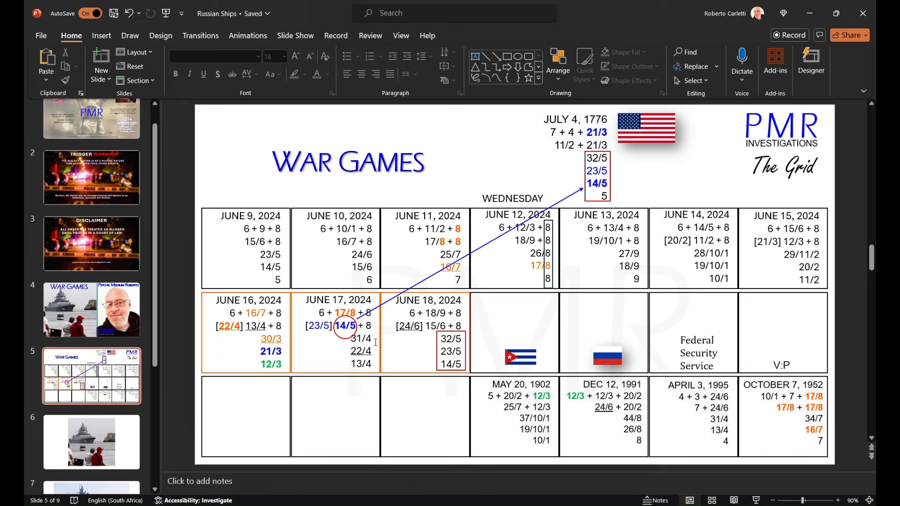
Select 31/4 in the June 17 cell, undo the edit, and browse the photo slides
{"action": "left_click", "coordinate": [335, 338]}
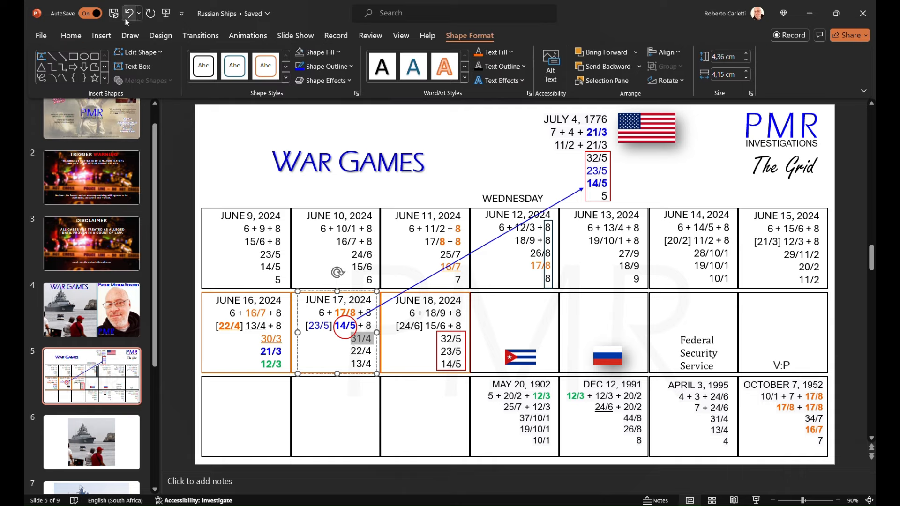
{"action": "left_click", "coordinate": [70, 36]}
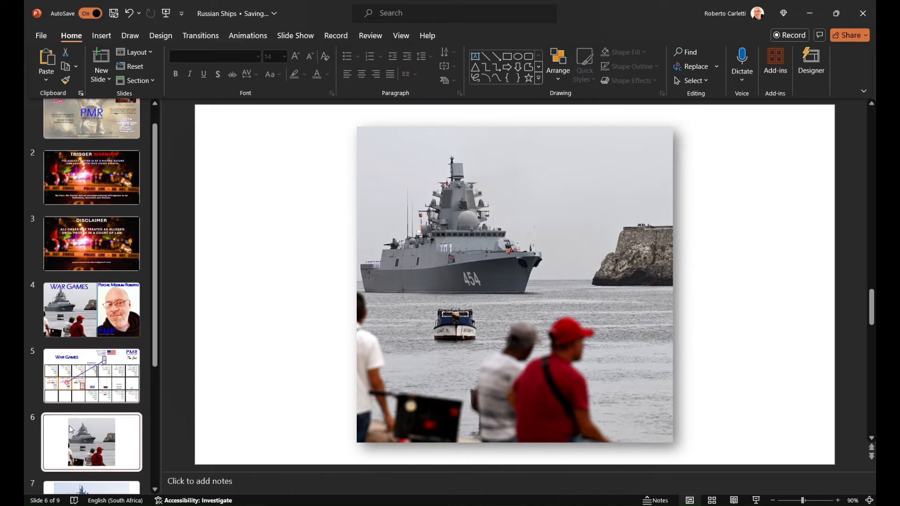
{"action": "left_click", "coordinate": [91, 348]}
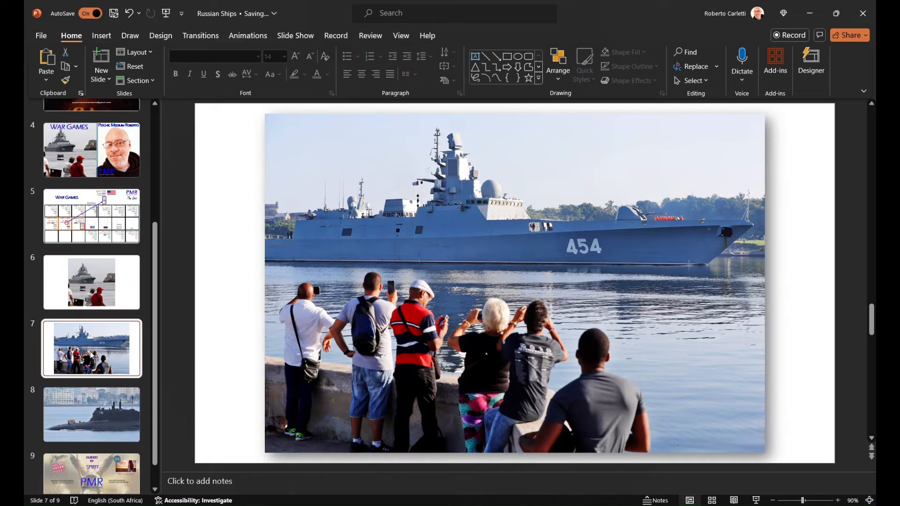
{"action": "left_click", "coordinate": [91, 383]}
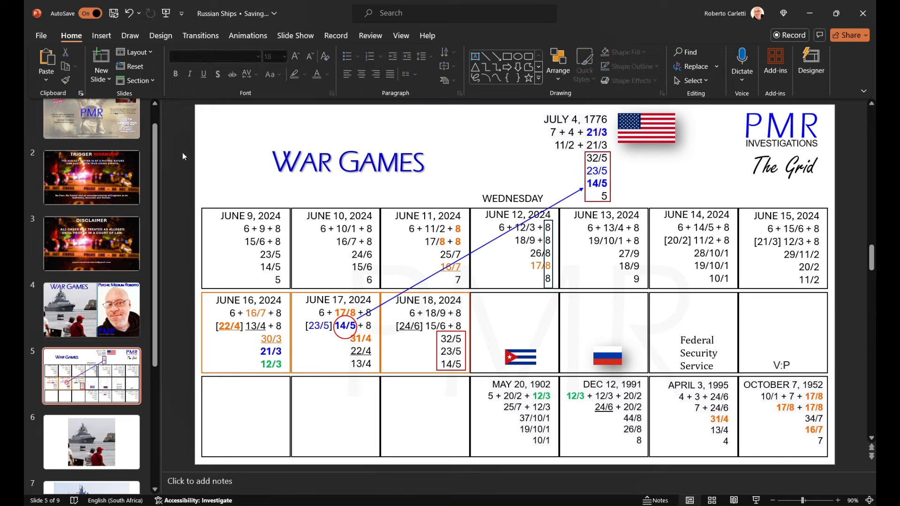
{"action": "mouse_move", "coordinate": [189, 240]}
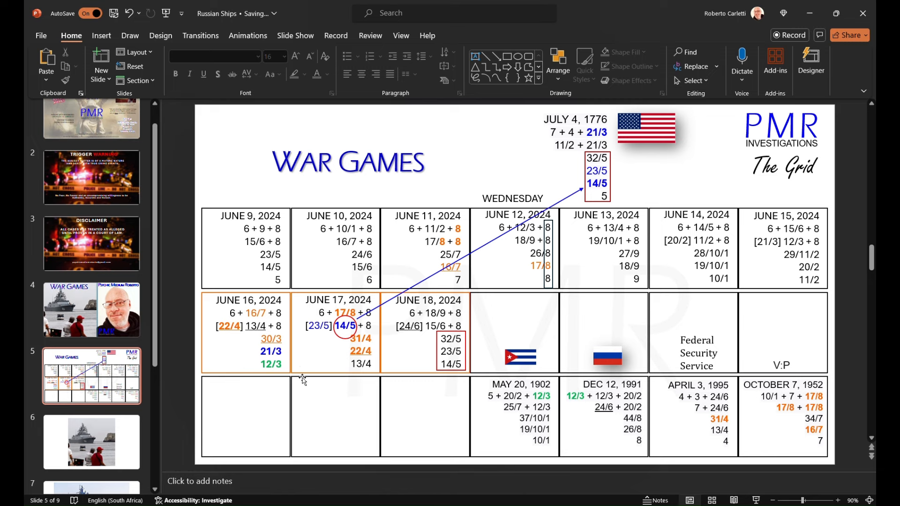
{"action": "mouse_move", "coordinate": [341, 371]}
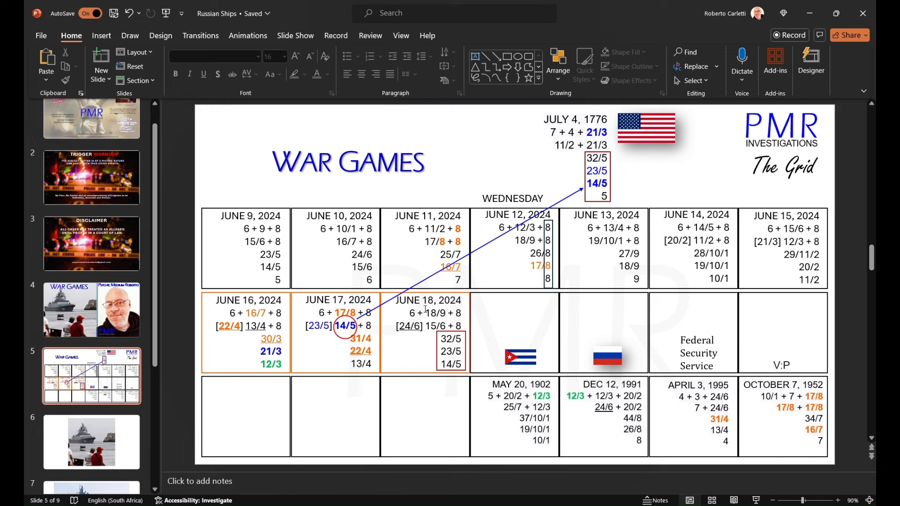
{"action": "mouse_move", "coordinate": [340, 317]}
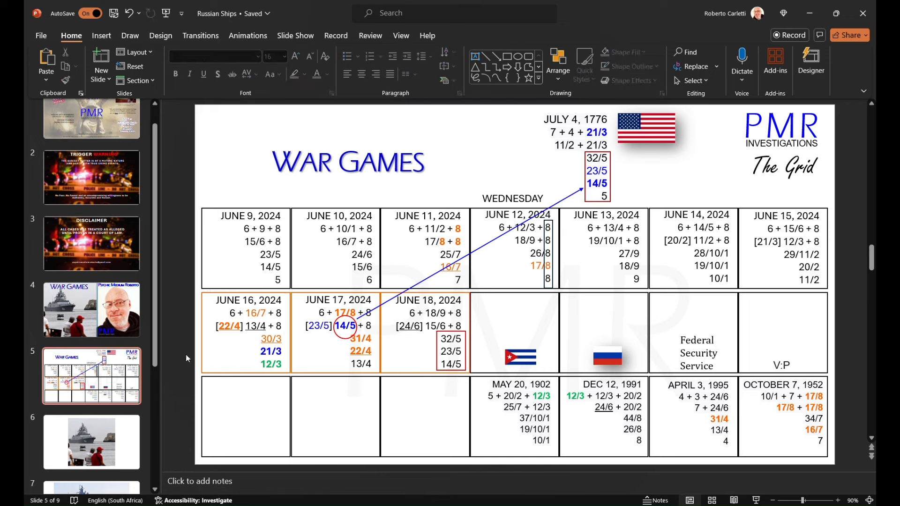
{"action": "mouse_move", "coordinate": [253, 333]}
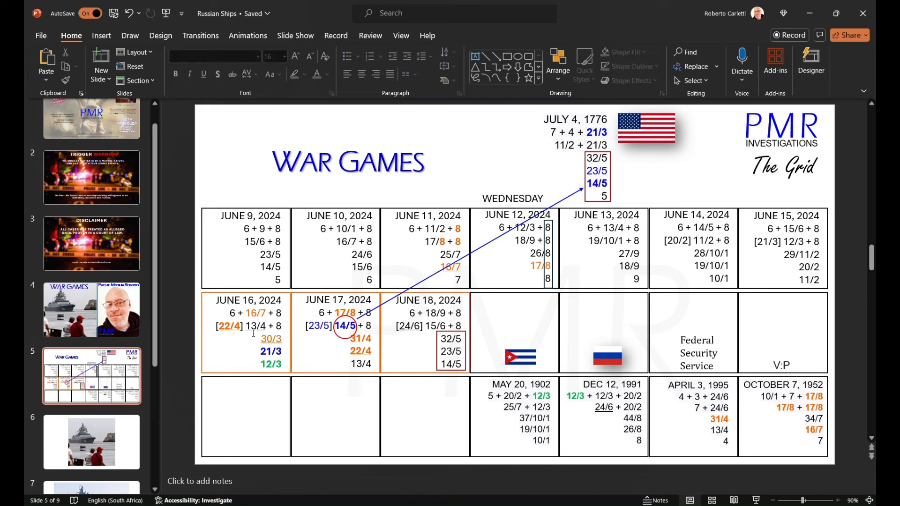
Move on to the submarine photo slide, scrolling down the slides
{"action": "left_click", "coordinate": [311, 326]}
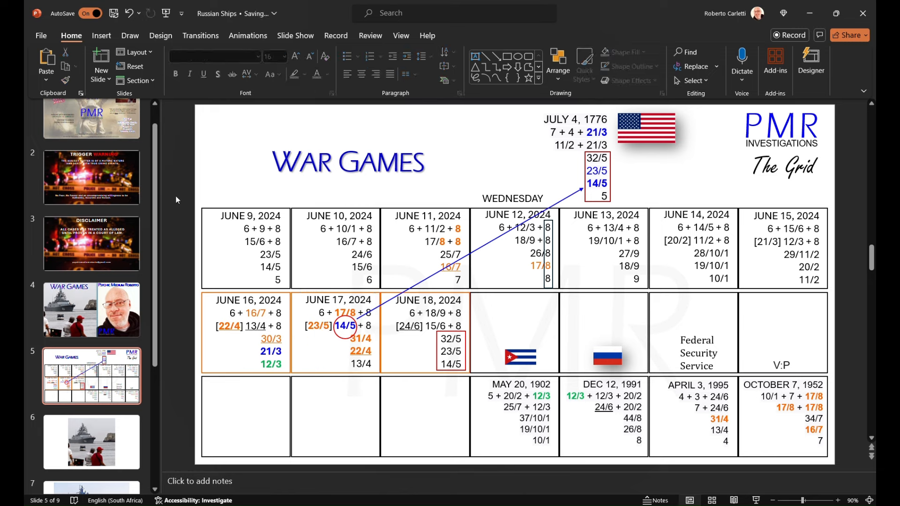
{"action": "scroll", "scroll_direction": "down", "scroll_amount": 3}
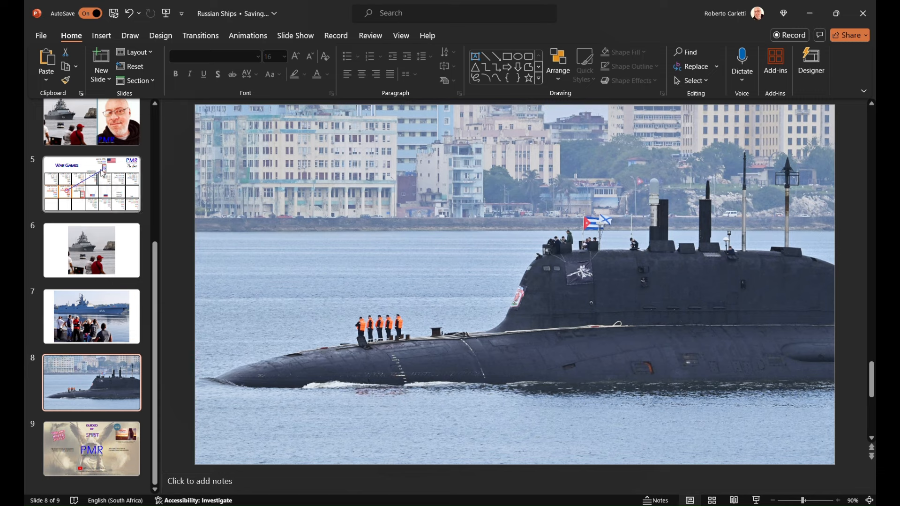
Return to the War Games grid slide
{"action": "left_click", "coordinate": [92, 184]}
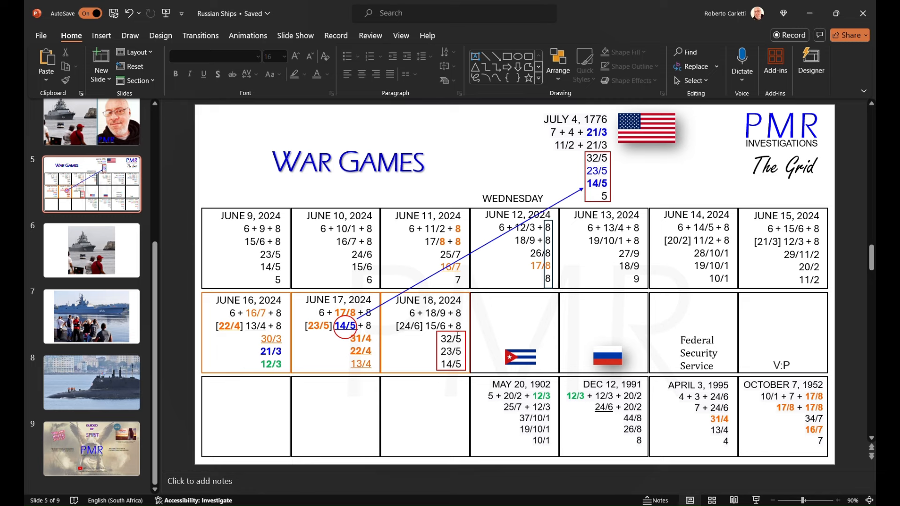
{"action": "mouse_move", "coordinate": [448, 317]}
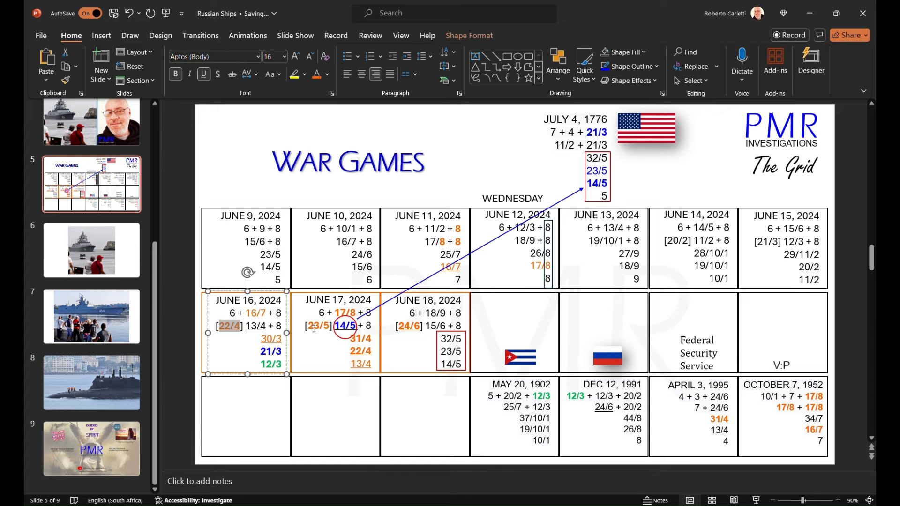
Select 22/4 in the June 16 cell
{"action": "left_click", "coordinate": [332, 325]}
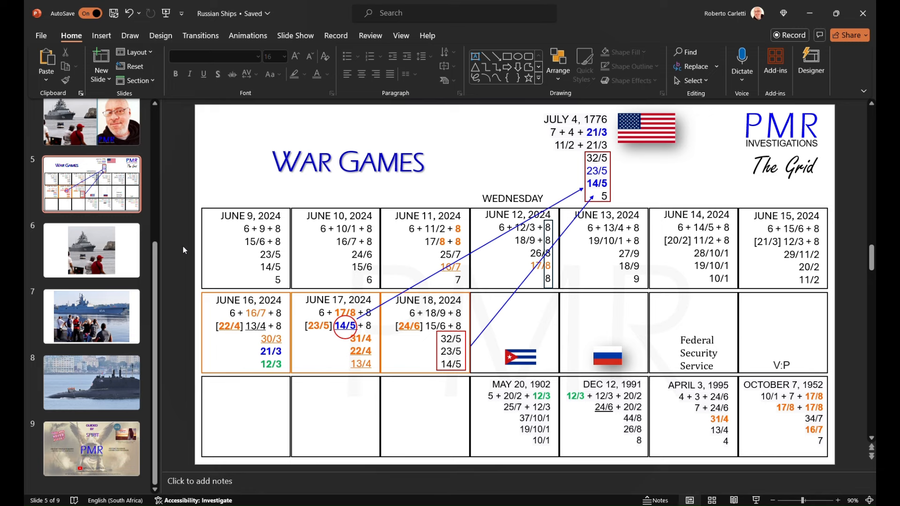
{"action": "mouse_move", "coordinate": [228, 319]}
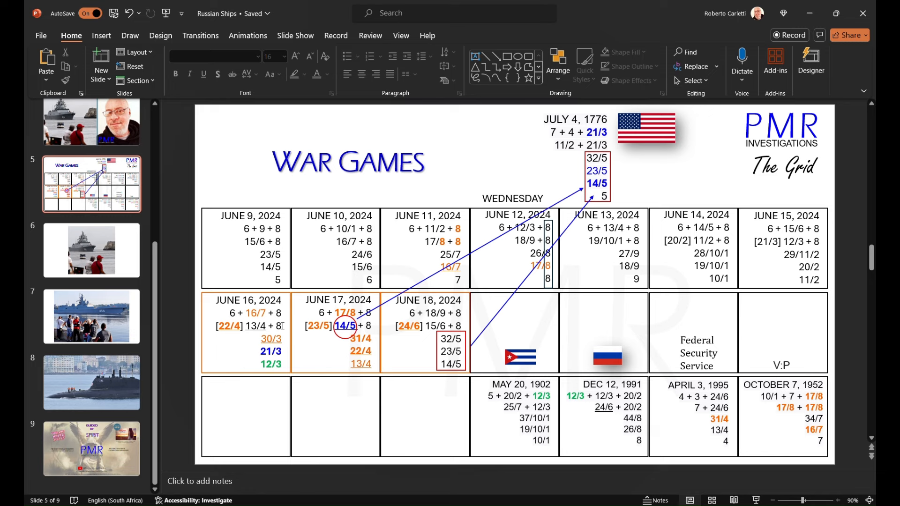
{"action": "mouse_move", "coordinate": [371, 371]}
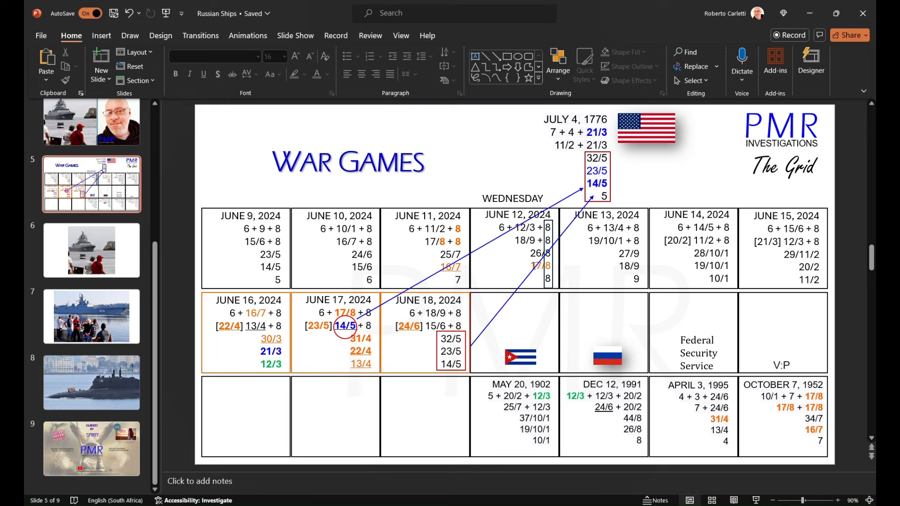
Select the 'JUNE 12, 2024' date heading on the War Games grid
{"action": "left_click", "coordinate": [517, 214]}
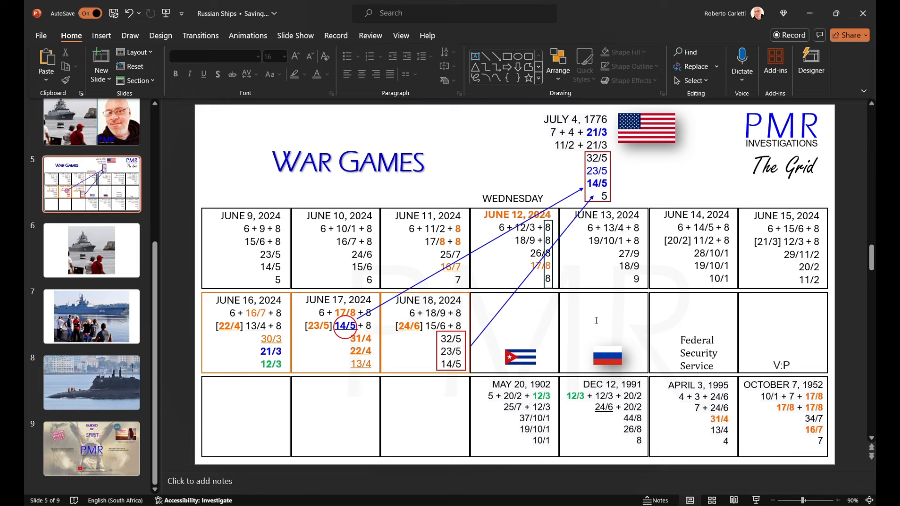
{"action": "mouse_move", "coordinate": [618, 250]}
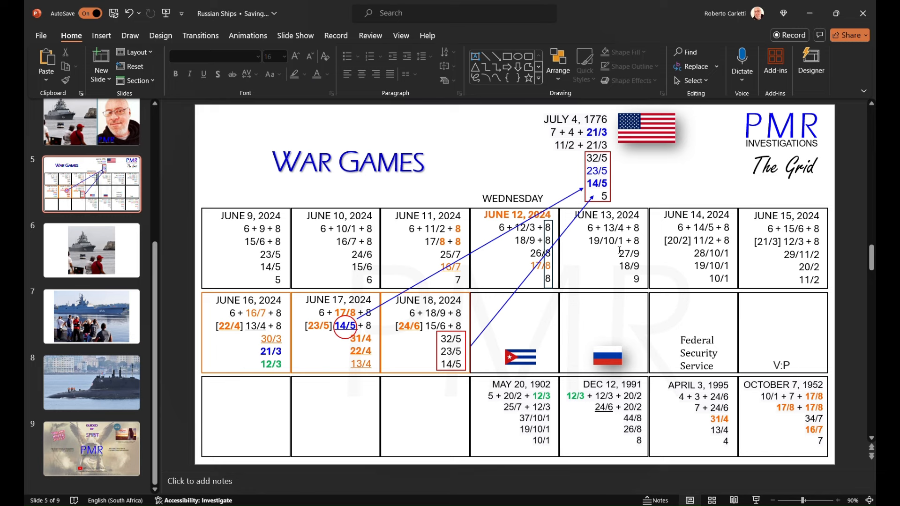
{"action": "mouse_move", "coordinate": [681, 275]}
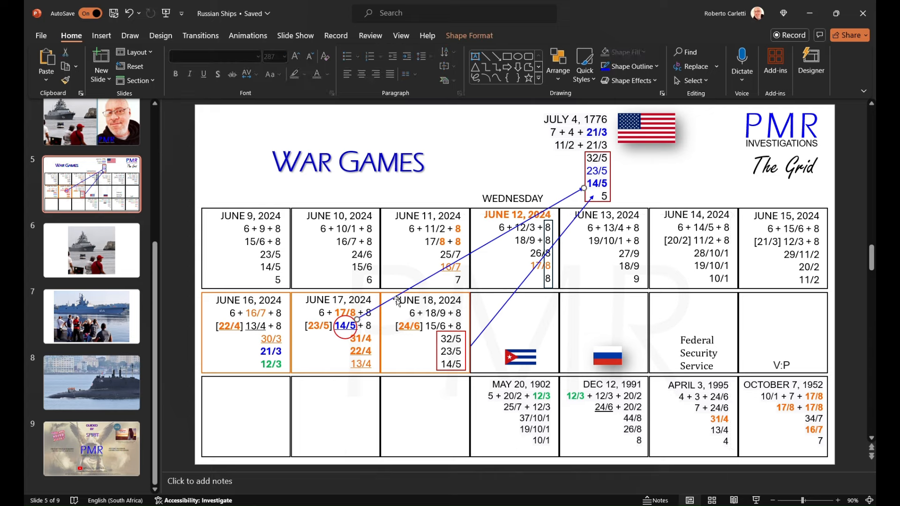
{"action": "left_click", "coordinate": [427, 333]}
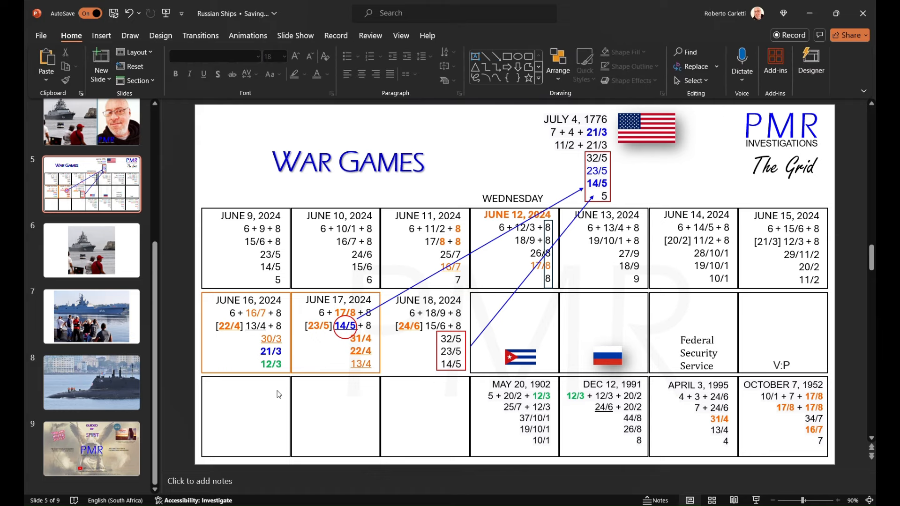
{"action": "left_click", "coordinate": [424, 333]}
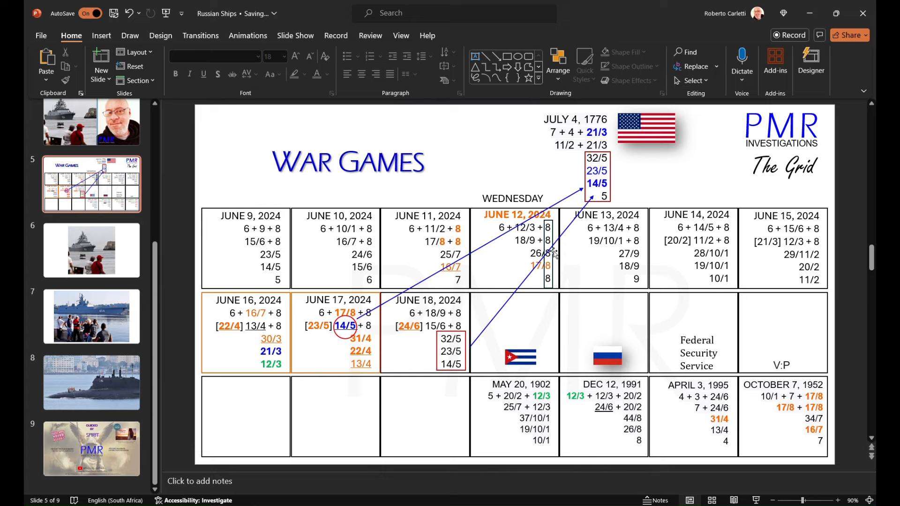
{"action": "mouse_move", "coordinate": [479, 345]}
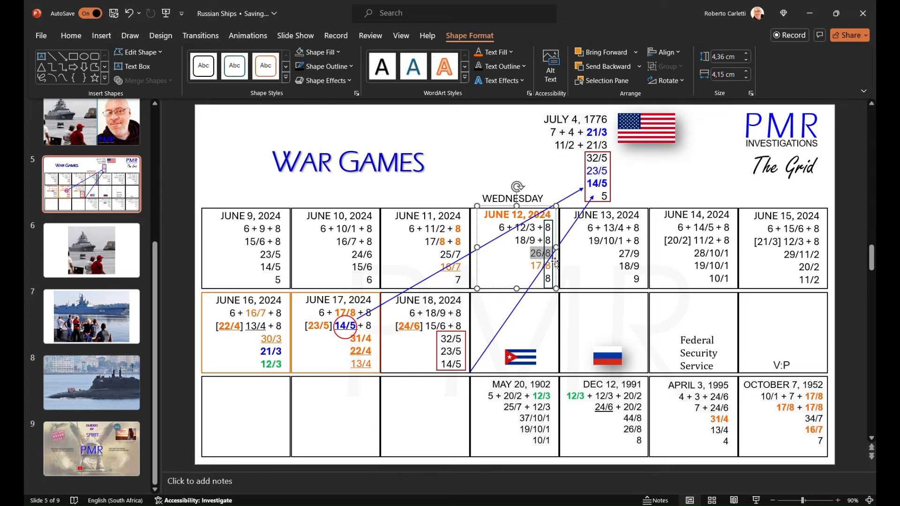
Select '26/8' in the June 12 cell and make it bold and orange
{"action": "left_click", "coordinate": [71, 35]}
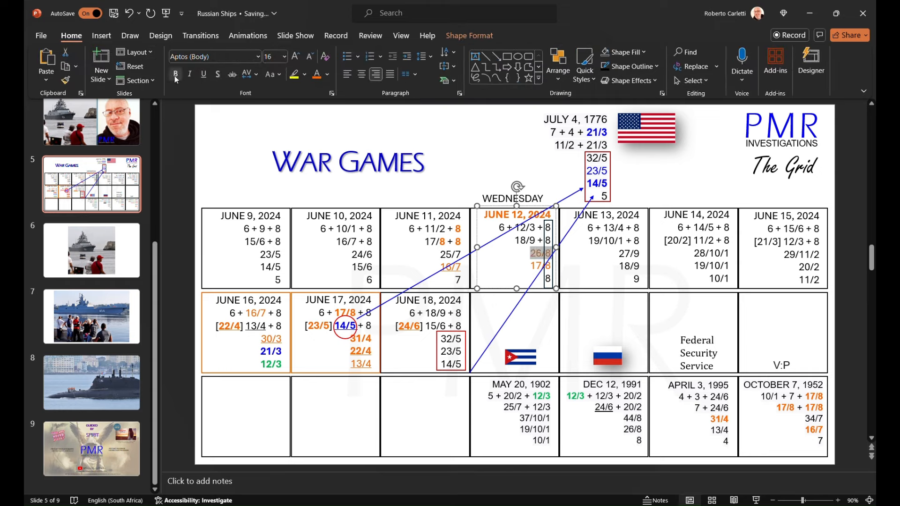
{"action": "left_click", "coordinate": [178, 152]}
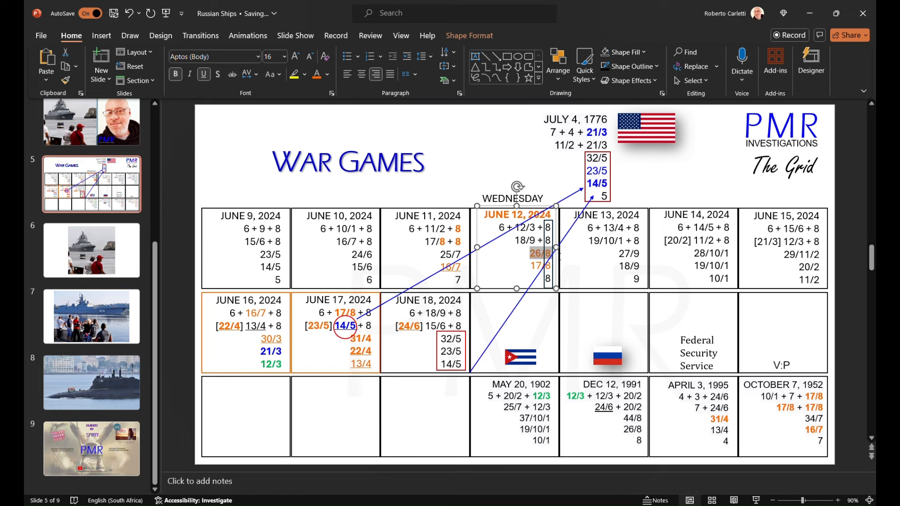
{"action": "left_click", "coordinate": [181, 176]}
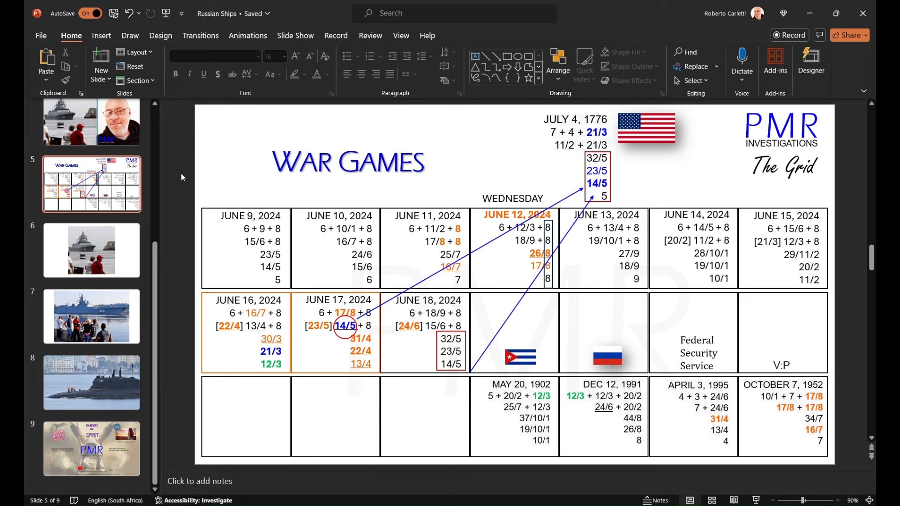
{"action": "mouse_move", "coordinate": [545, 270]}
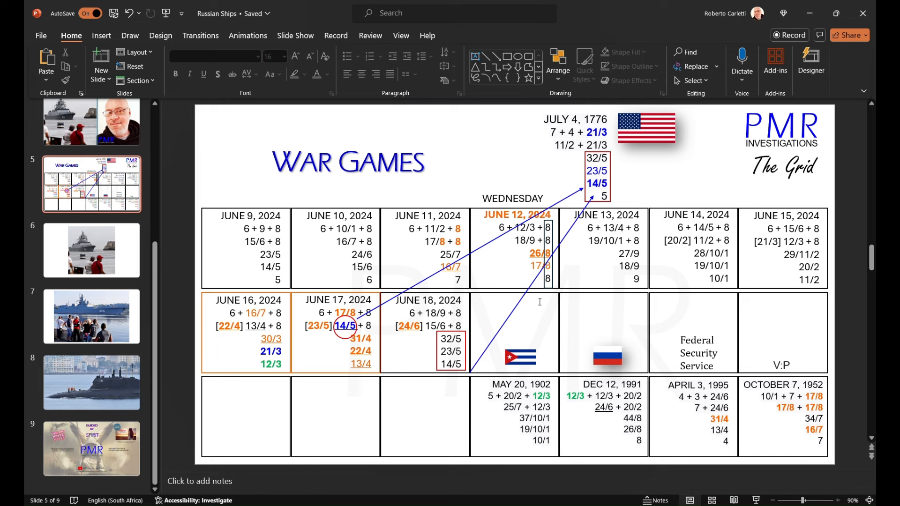
{"action": "mouse_move", "coordinate": [548, 300]}
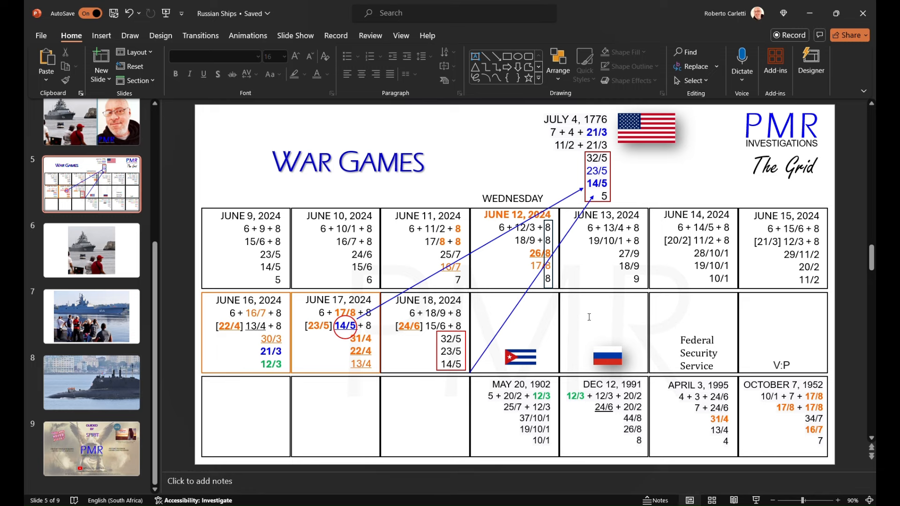
{"action": "mouse_move", "coordinate": [625, 270]}
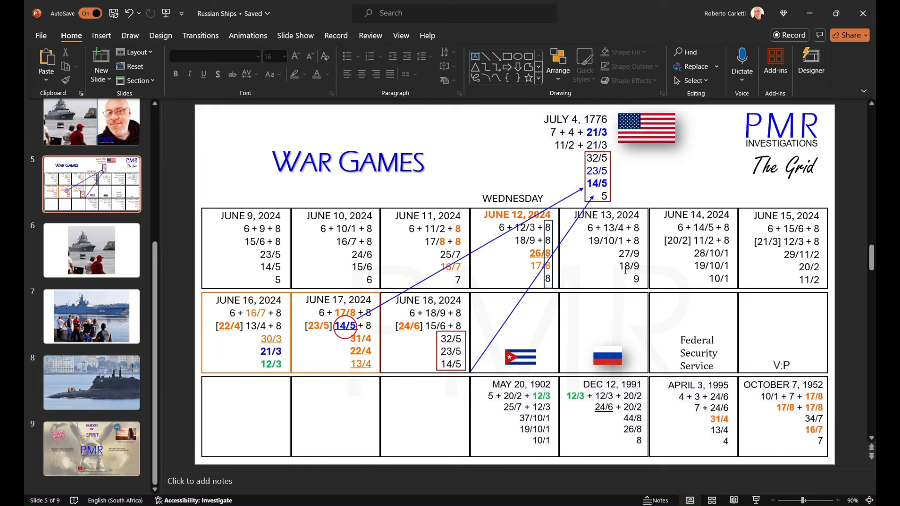
{"action": "mouse_move", "coordinate": [624, 270]}
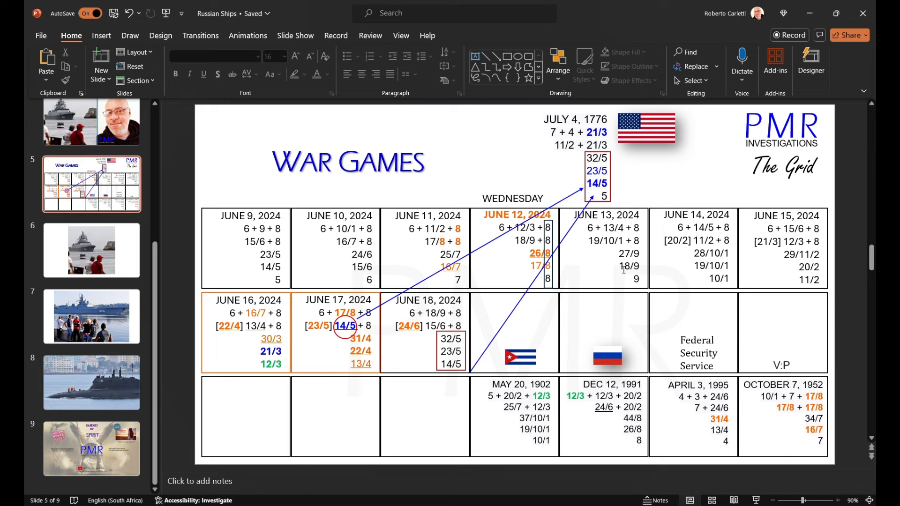
{"action": "mouse_move", "coordinate": [180, 214]}
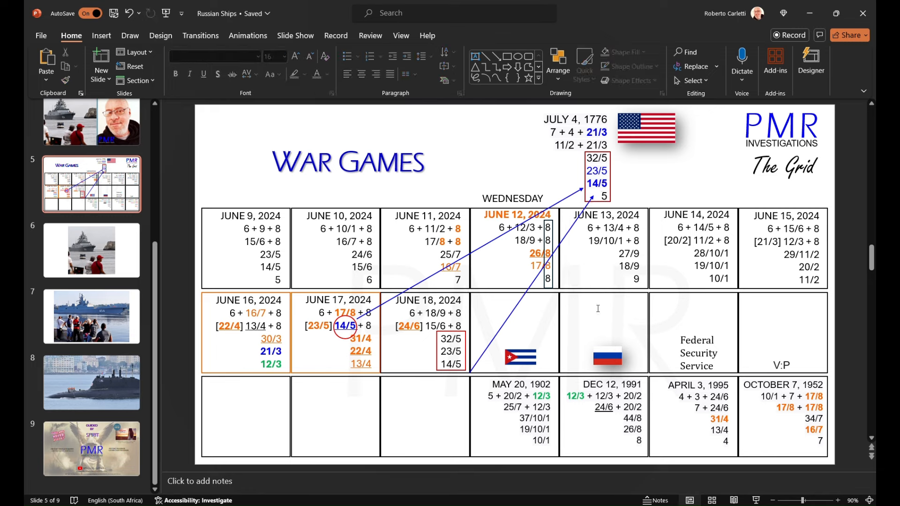
{"action": "mouse_move", "coordinate": [631, 293]}
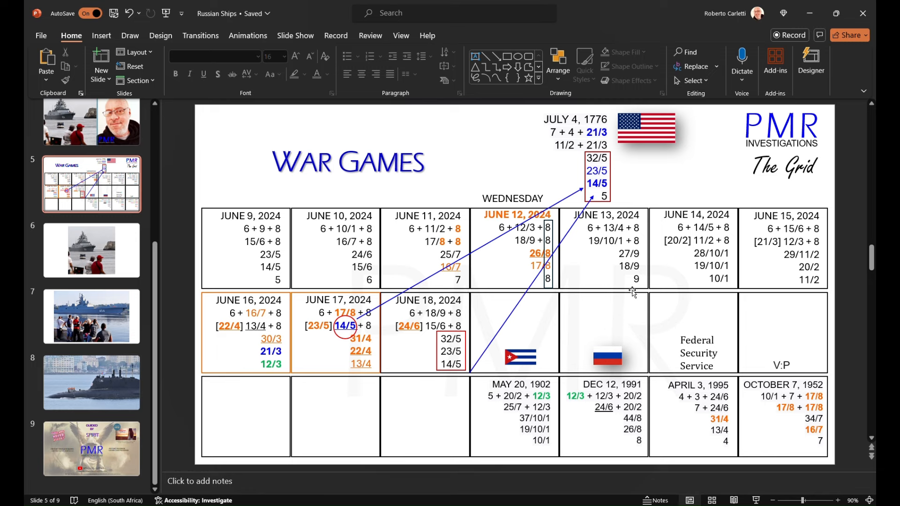
{"action": "mouse_move", "coordinate": [632, 292]}
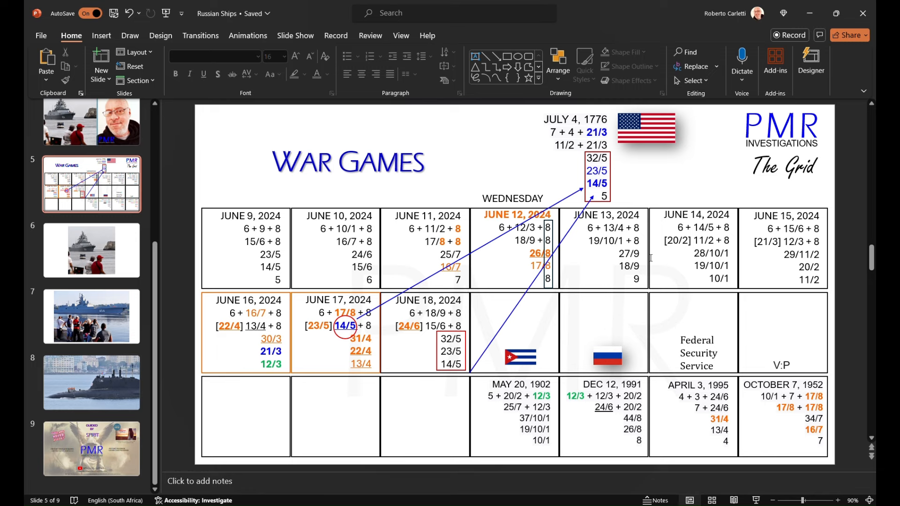
{"action": "mouse_move", "coordinate": [687, 253]}
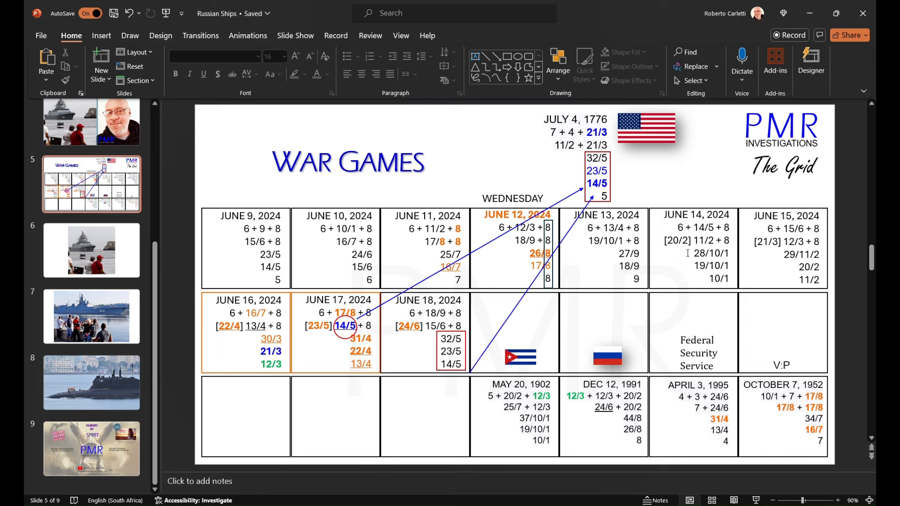
{"action": "mouse_move", "coordinate": [686, 256]}
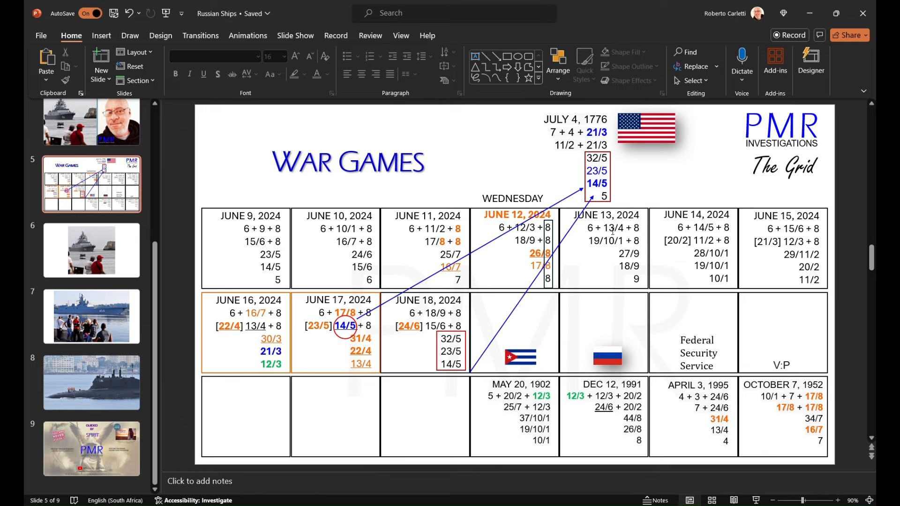
{"action": "mouse_move", "coordinate": [296, 321]}
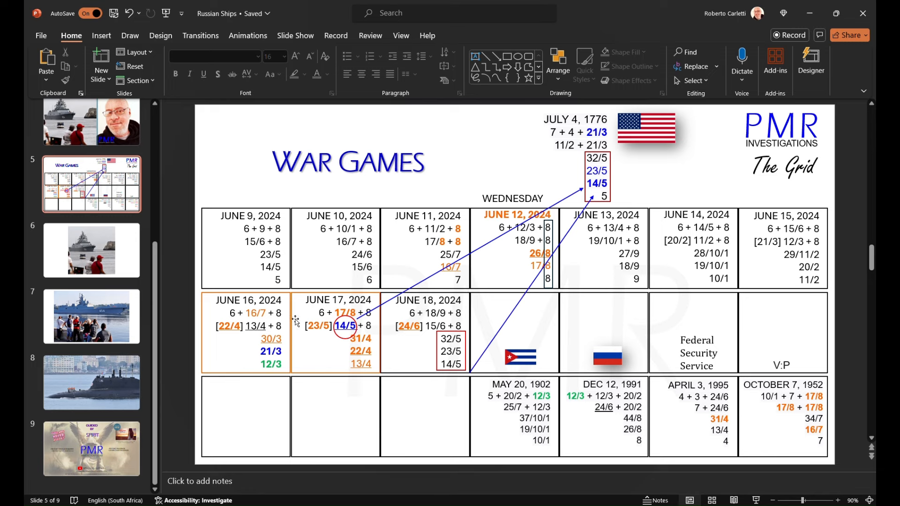
{"action": "mouse_move", "coordinate": [340, 350]}
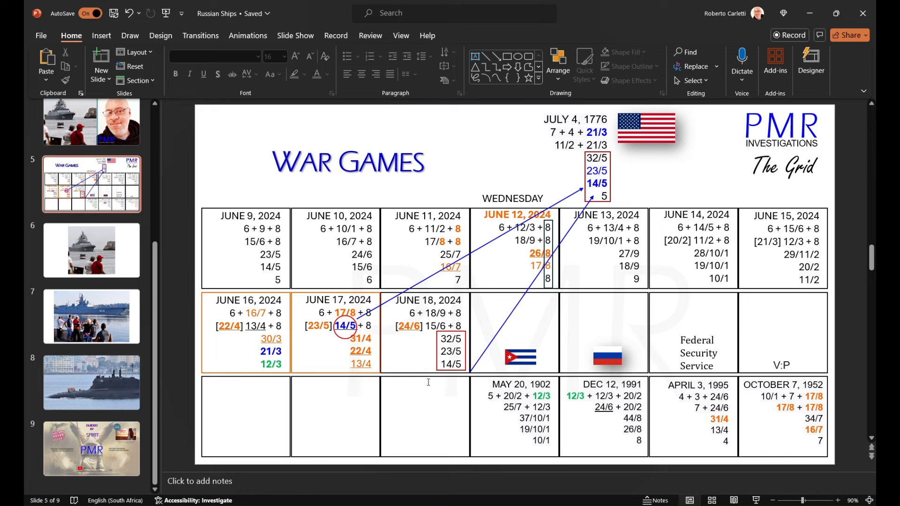
{"action": "mouse_move", "coordinate": [714, 217]}
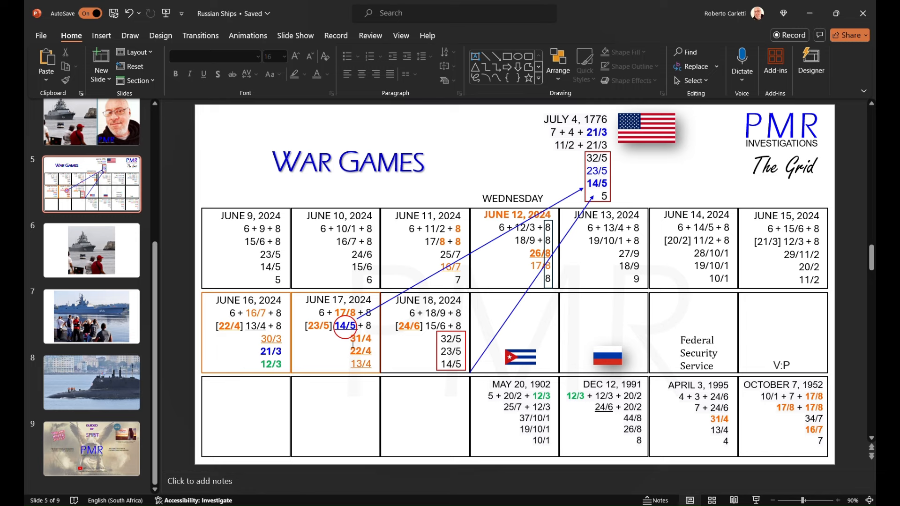
{"action": "mouse_move", "coordinate": [688, 235]}
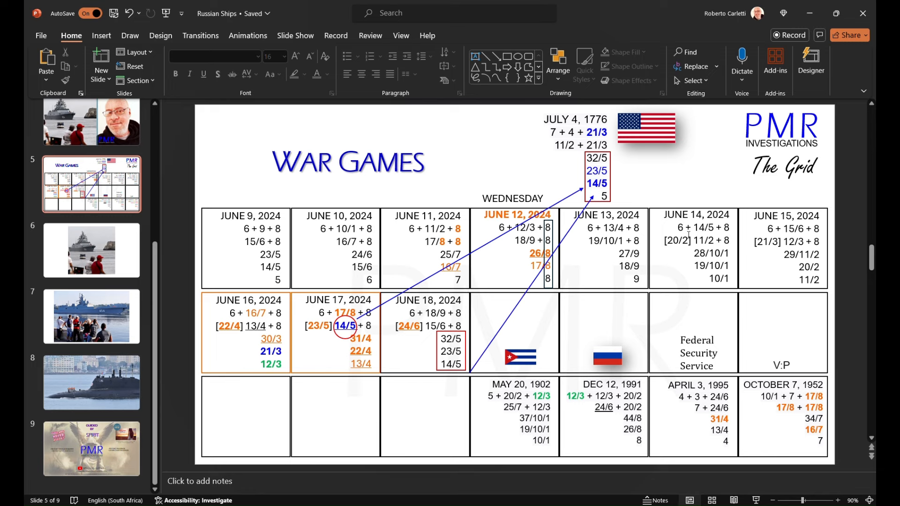
{"action": "mouse_move", "coordinate": [311, 331]}
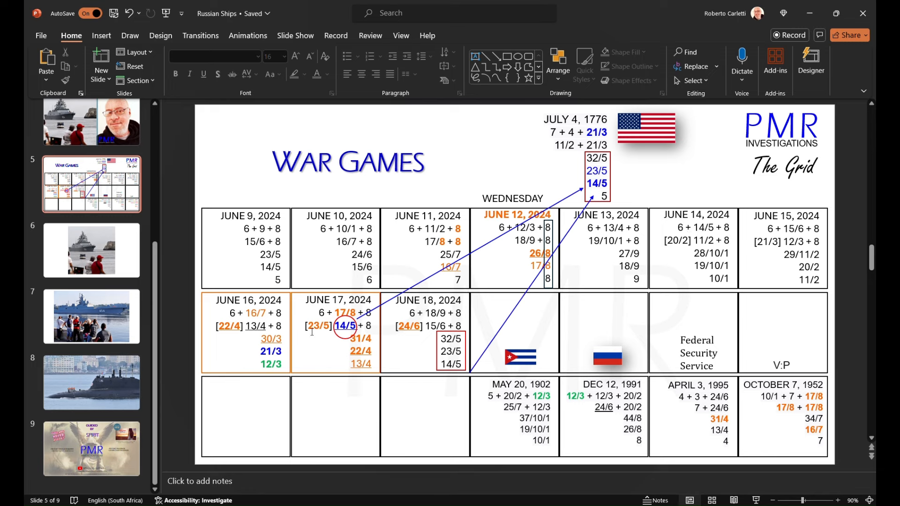
{"action": "mouse_move", "coordinate": [587, 284]}
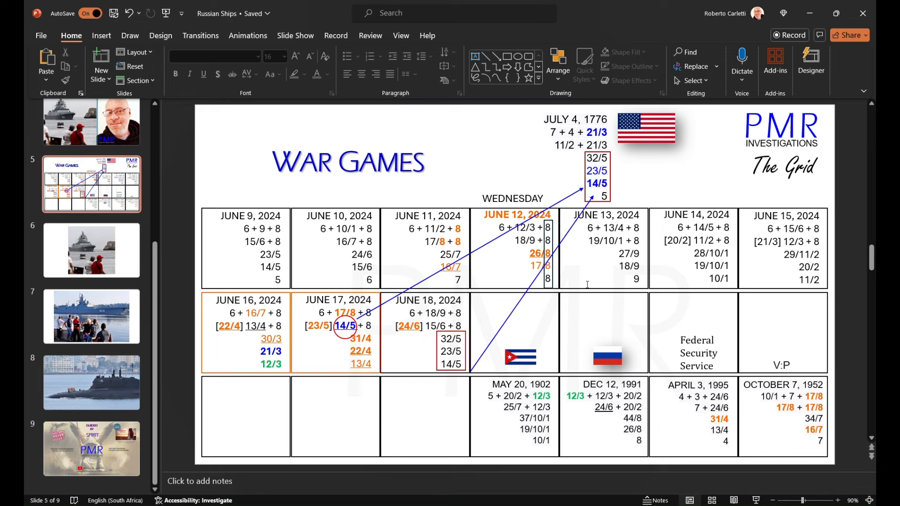
{"action": "mouse_move", "coordinate": [591, 254]}
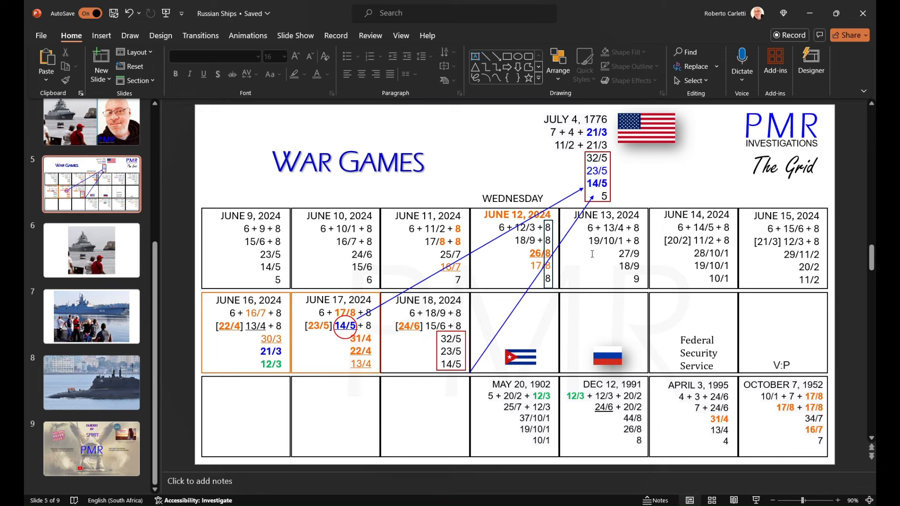
{"action": "mouse_move", "coordinate": [588, 245]}
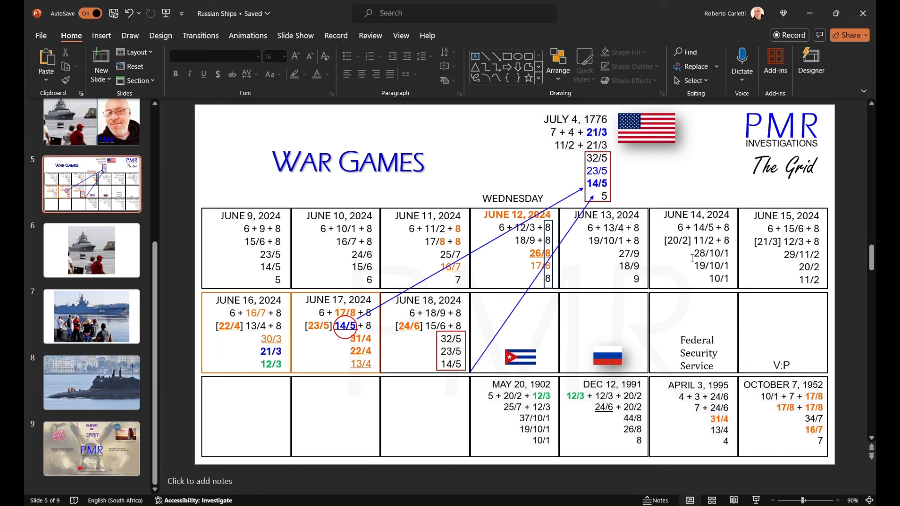
{"action": "mouse_move", "coordinate": [669, 244]}
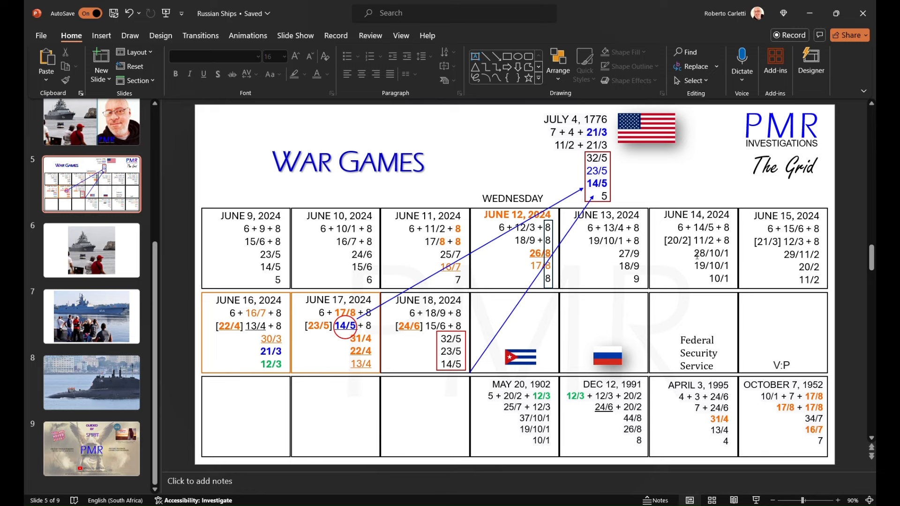
{"action": "mouse_move", "coordinate": [730, 308]}
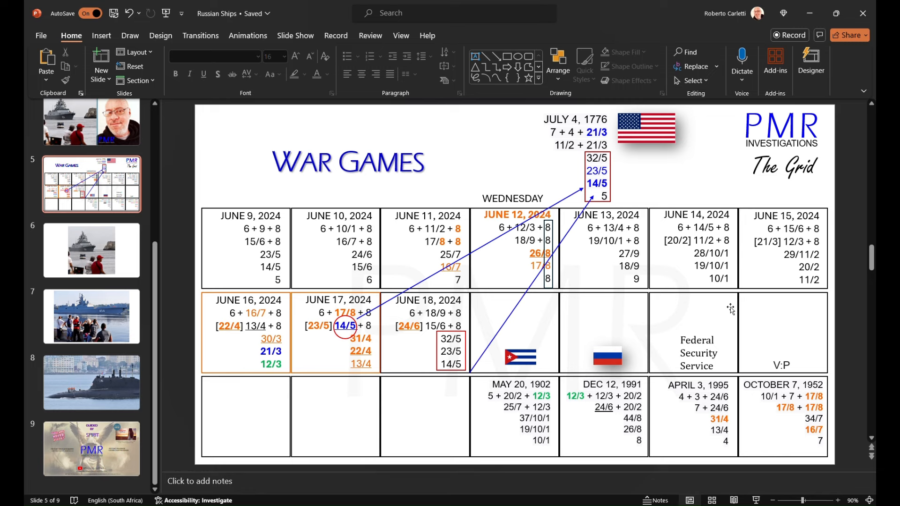
{"action": "mouse_move", "coordinate": [753, 335]}
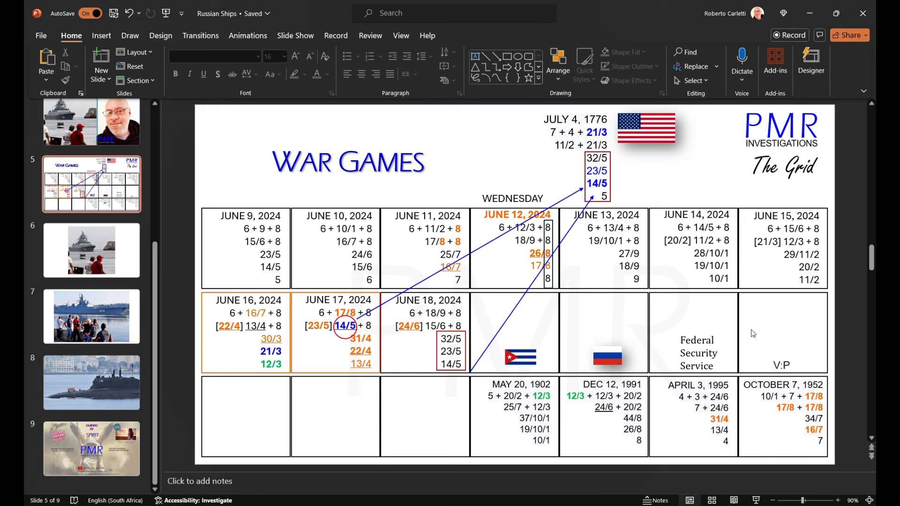
{"action": "mouse_move", "coordinate": [754, 345]}
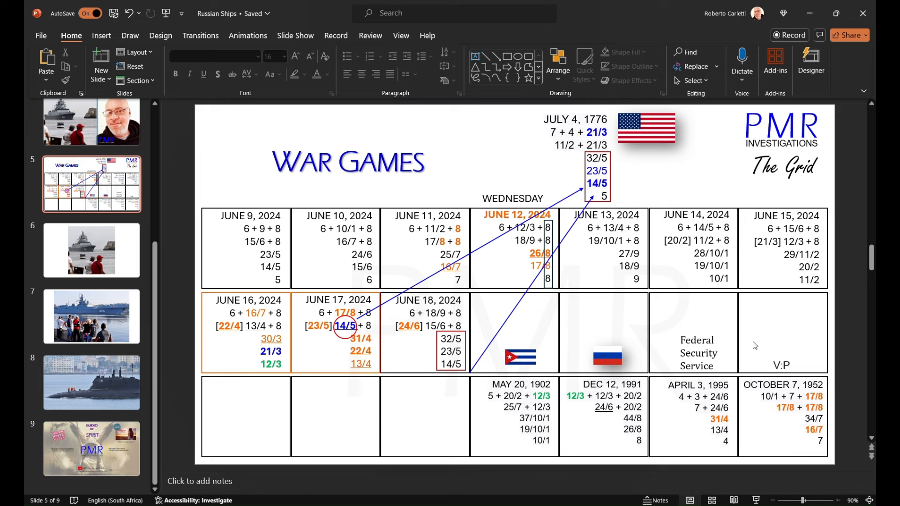
{"action": "mouse_move", "coordinate": [726, 354]}
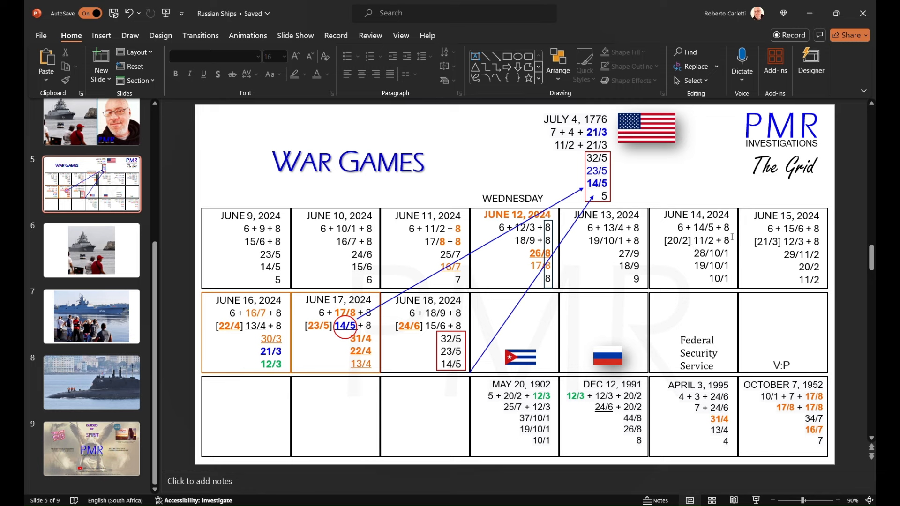
{"action": "mouse_move", "coordinate": [752, 247]}
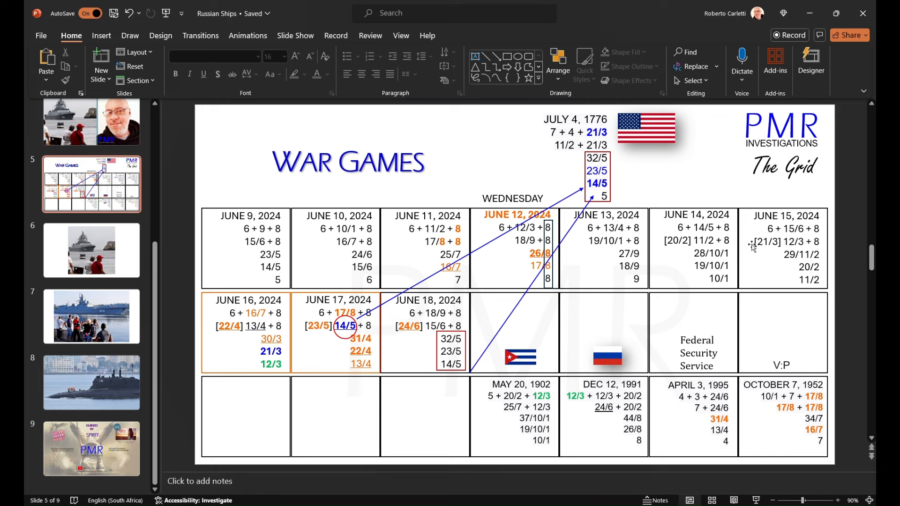
{"action": "mouse_move", "coordinate": [776, 248]}
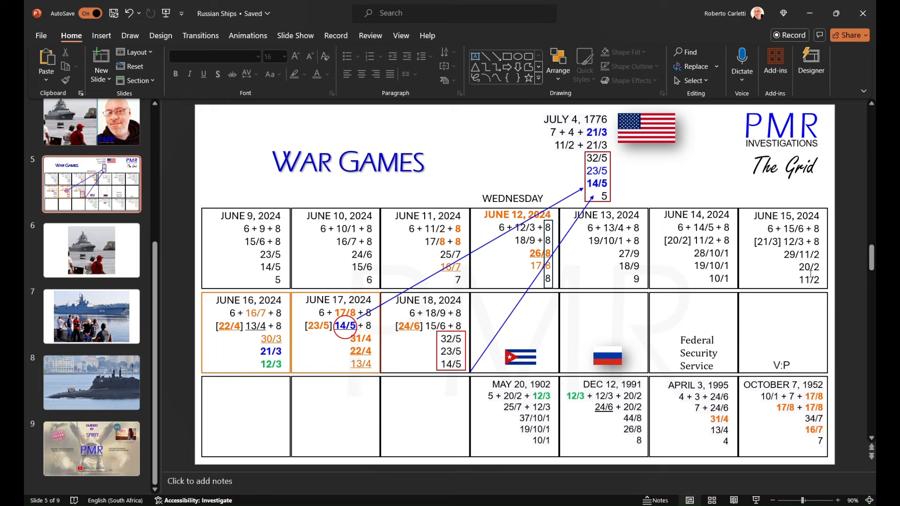
{"action": "mouse_move", "coordinate": [440, 439]}
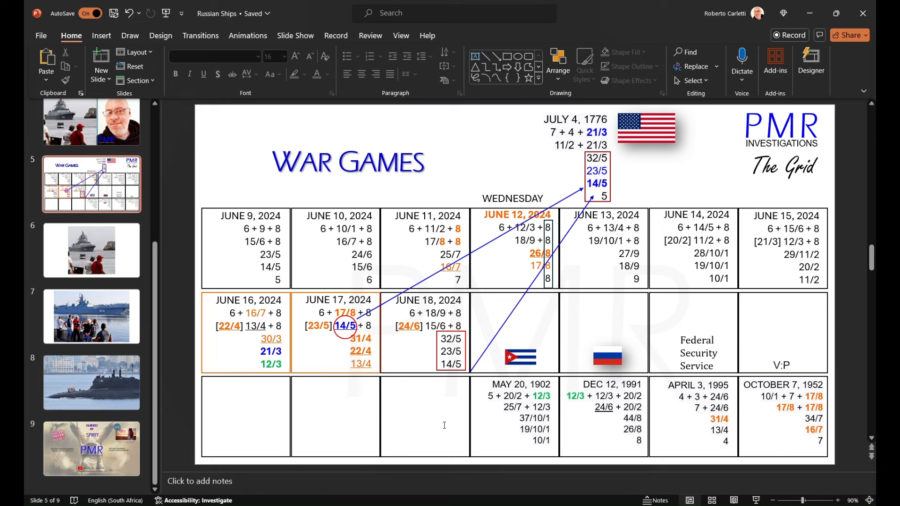
{"action": "mouse_move", "coordinate": [235, 299]}
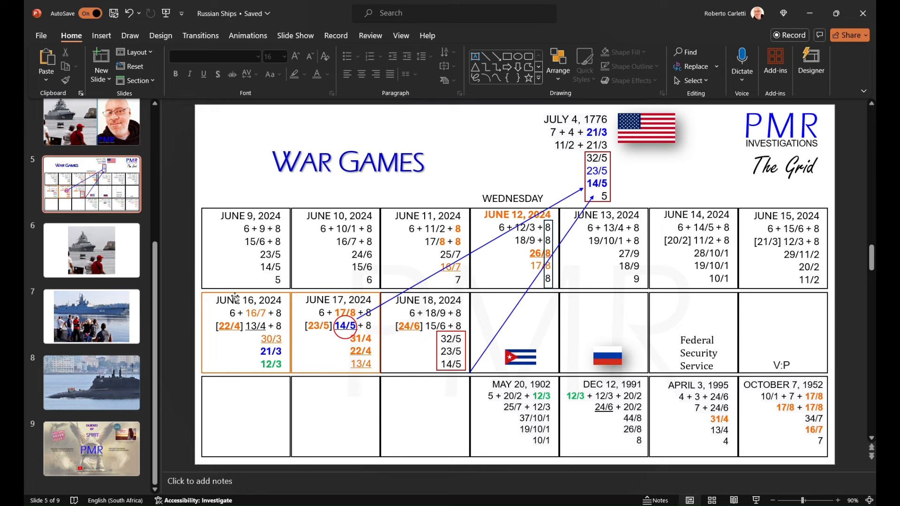
{"action": "mouse_move", "coordinate": [229, 324]}
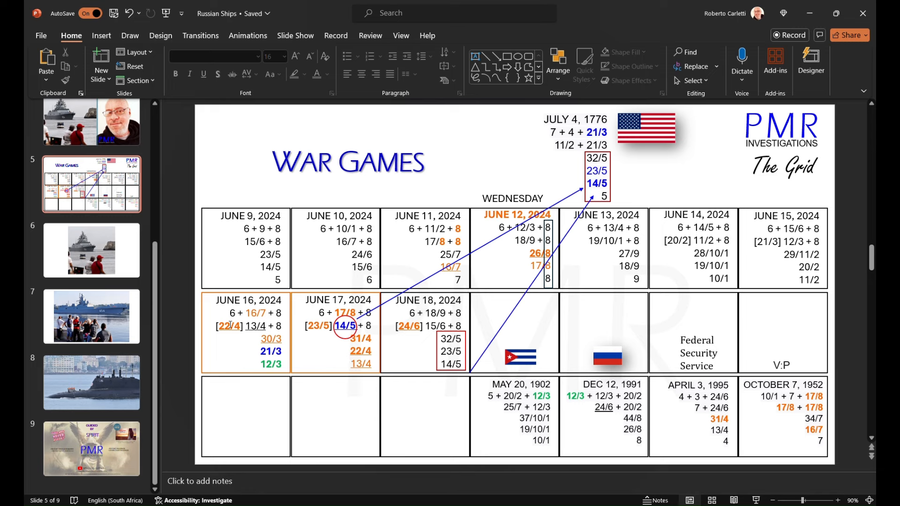
{"action": "left_click", "coordinate": [246, 332]}
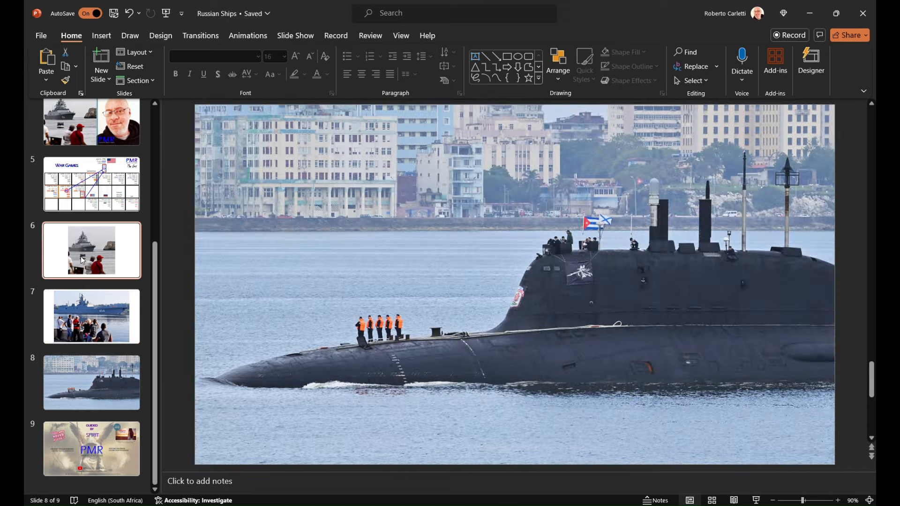
Revisit the War Games grid on slide 5, then show the submarine photo on slide 8
{"action": "left_click", "coordinate": [91, 184]}
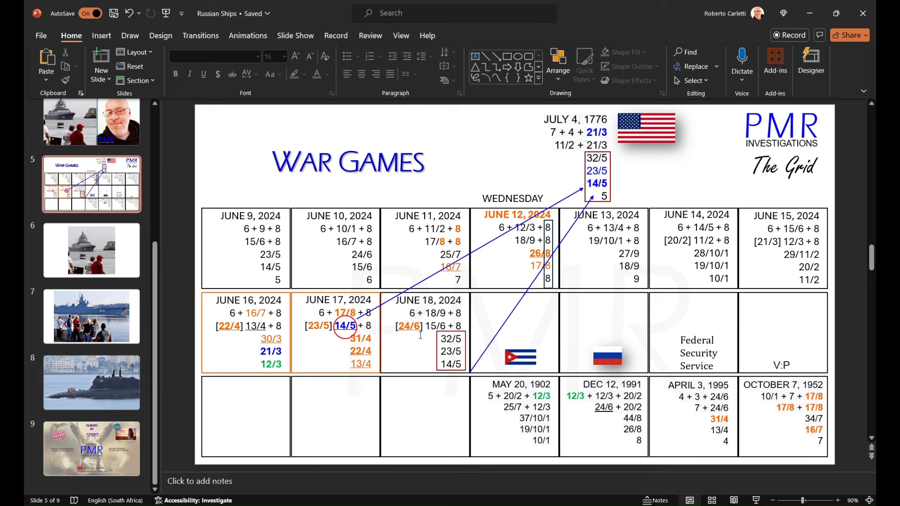
{"action": "mouse_move", "coordinate": [443, 424]}
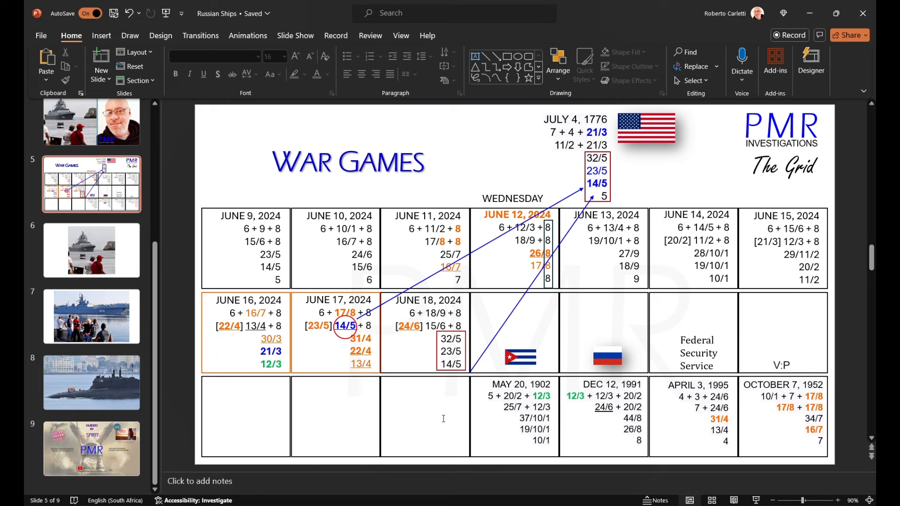
{"action": "mouse_move", "coordinate": [450, 437]}
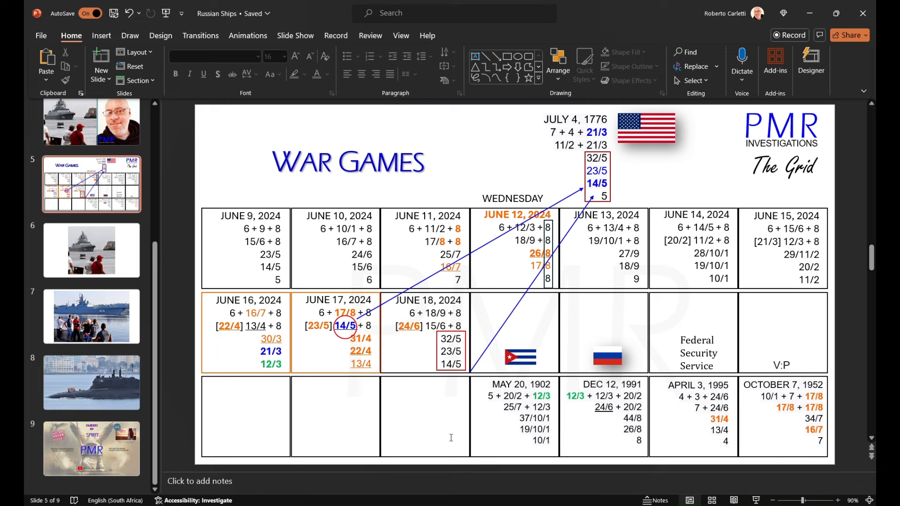
{"action": "mouse_move", "coordinate": [91, 383]}
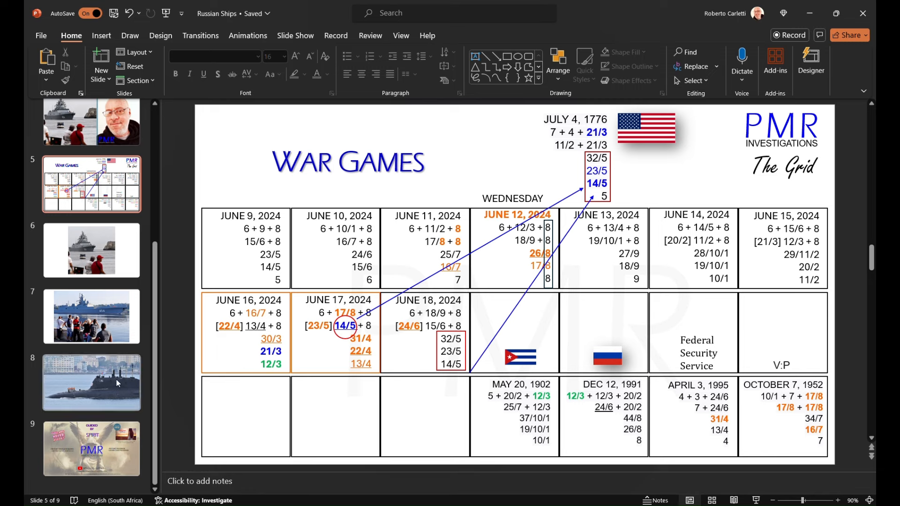
{"action": "left_click", "coordinate": [91, 383]}
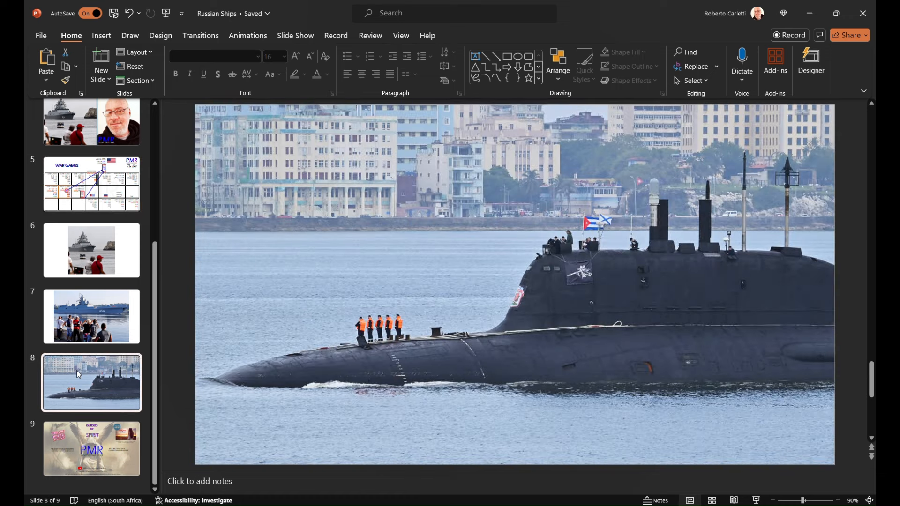